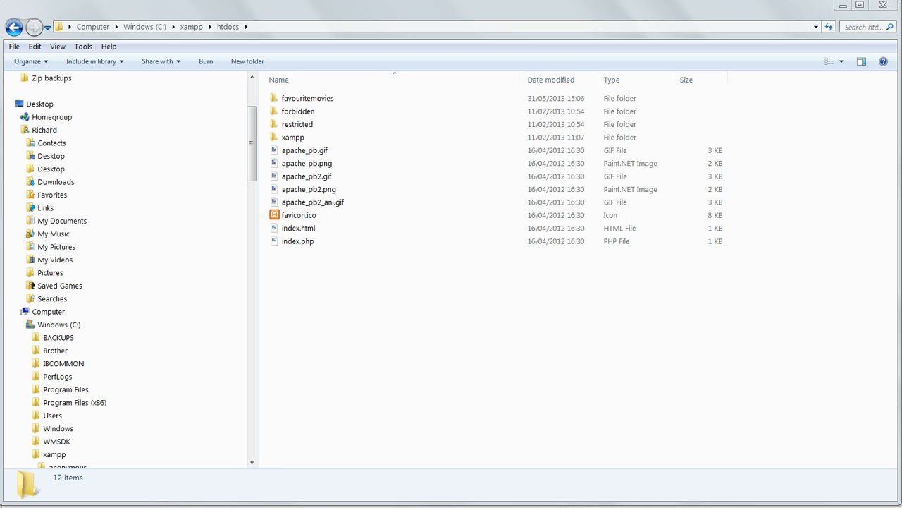
mouse_move(200, 30)
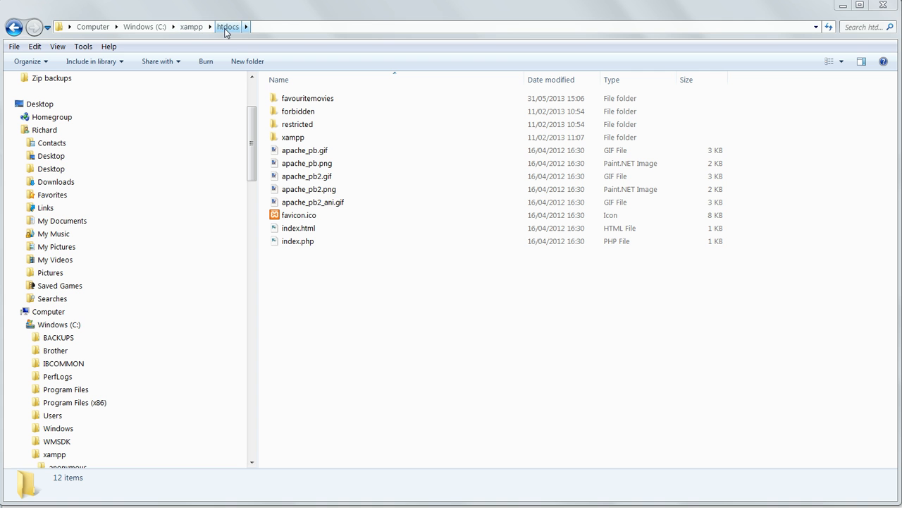
mouse_move(328, 286)
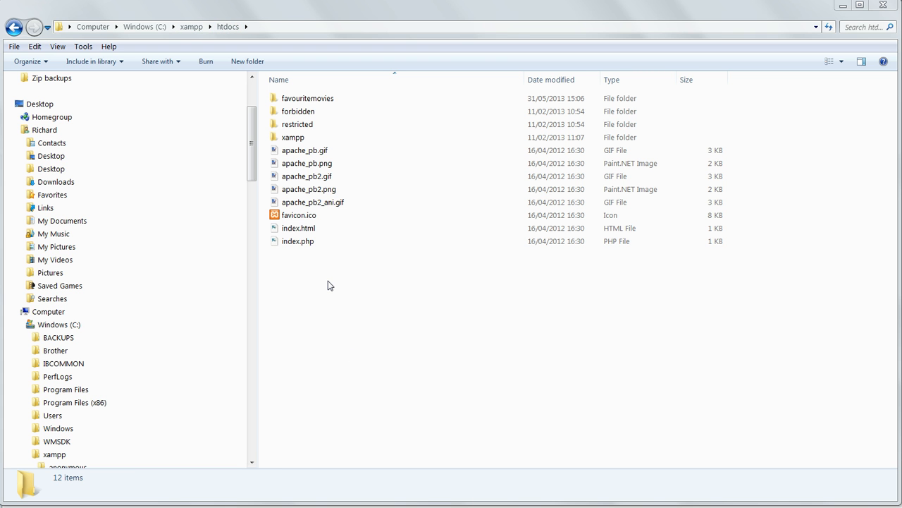
Create a new folder inside htdocs and name it php-demos.
right_click(328, 284)
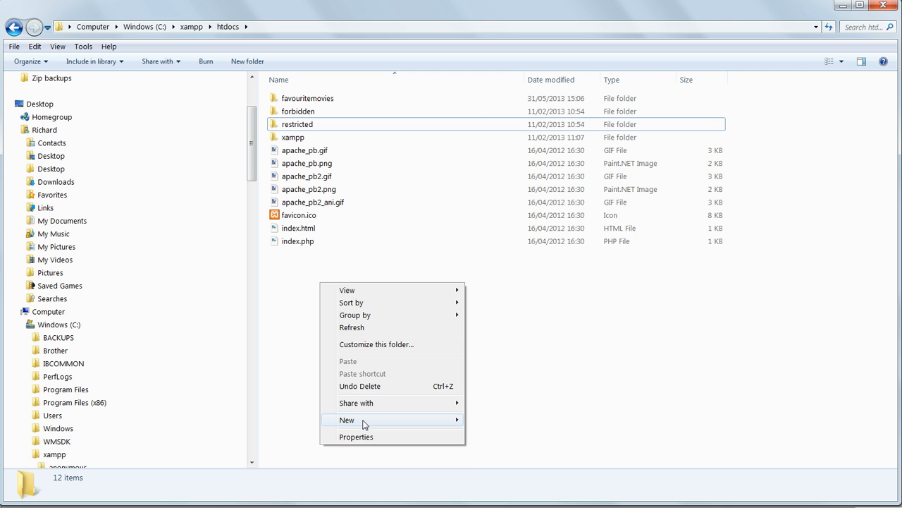
left_click(346, 420)
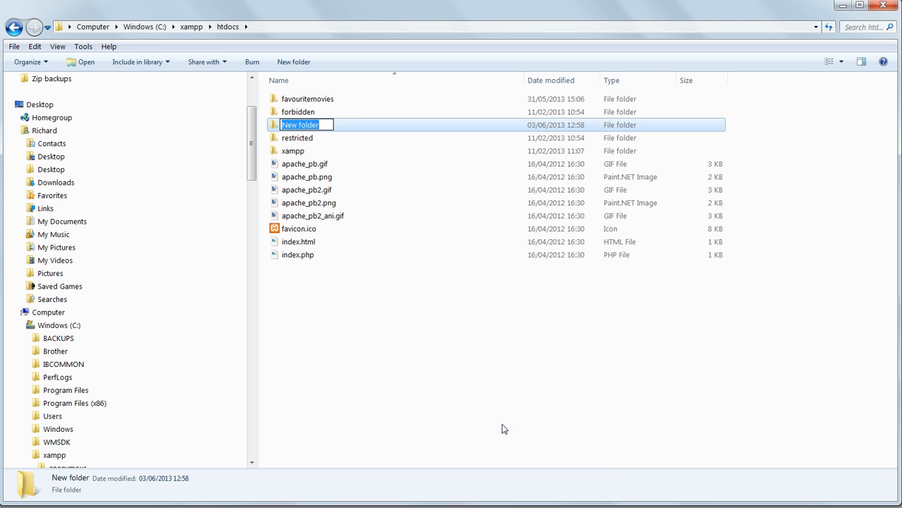
type("php-dem")
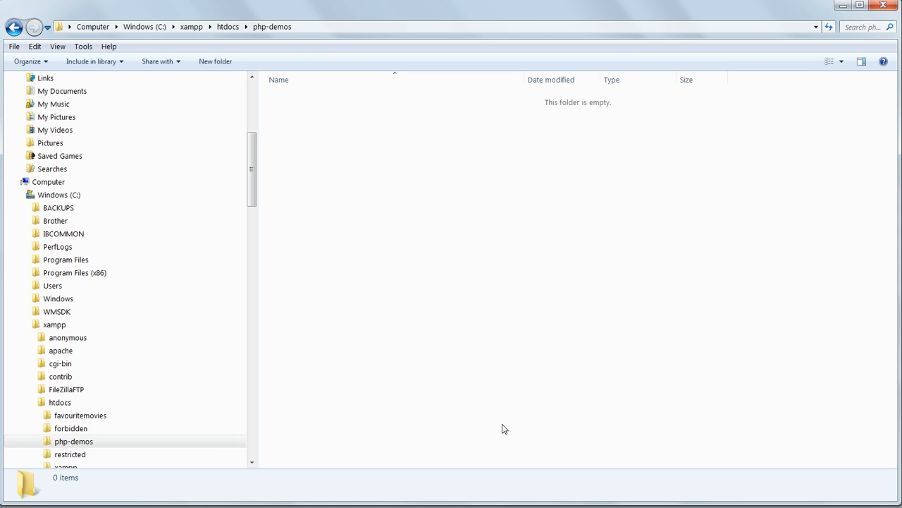
Add a new text document in php-demos to become php-and-html.php.
right_click(504, 428)
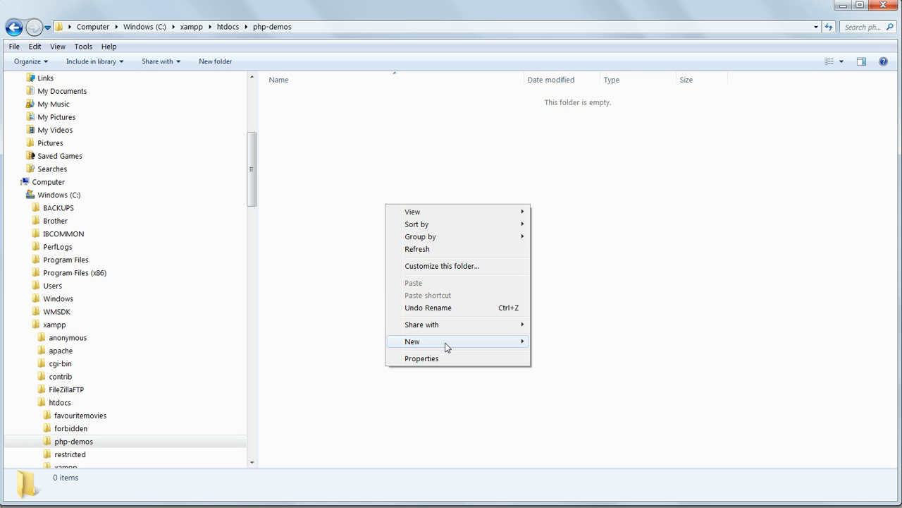
left_click(412, 341)
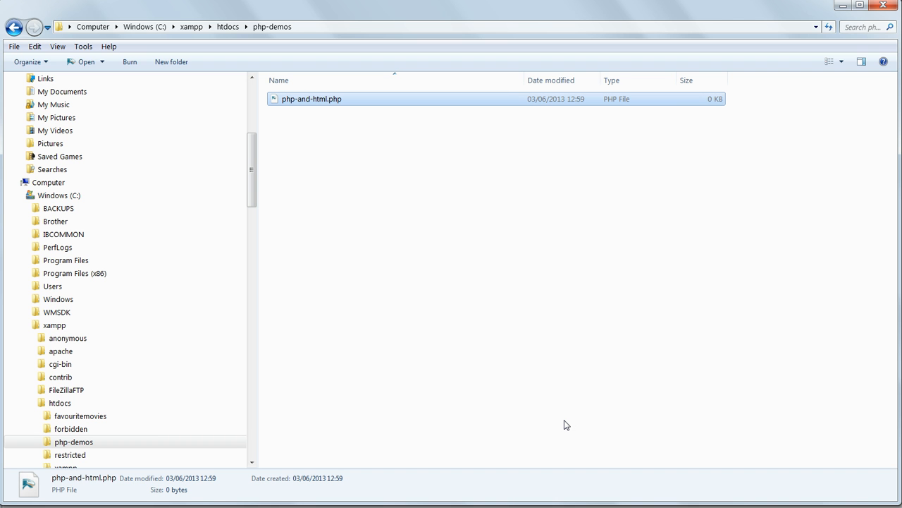
mouse_move(555, 327)
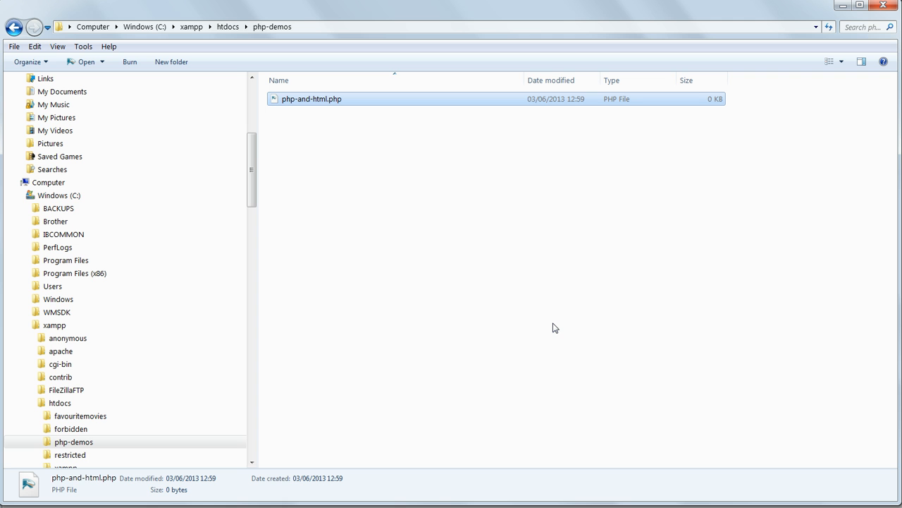
mouse_move(390, 223)
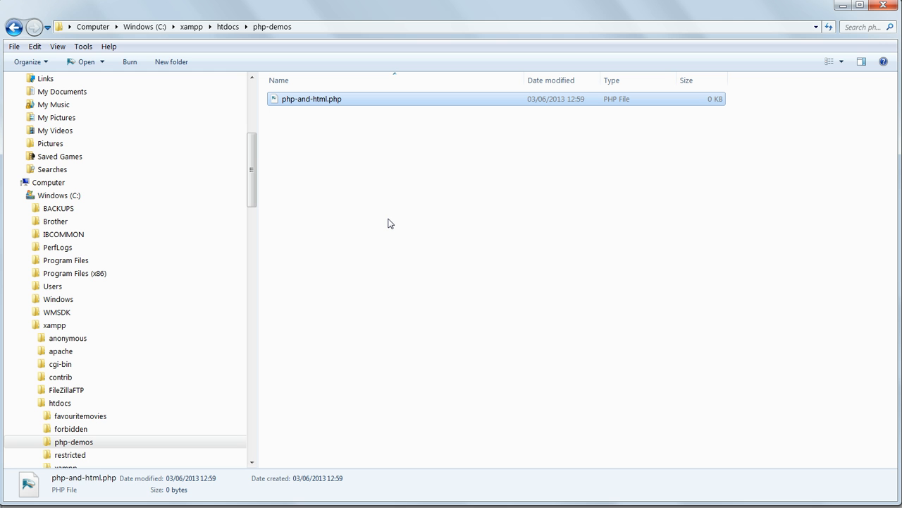
mouse_move(288, 445)
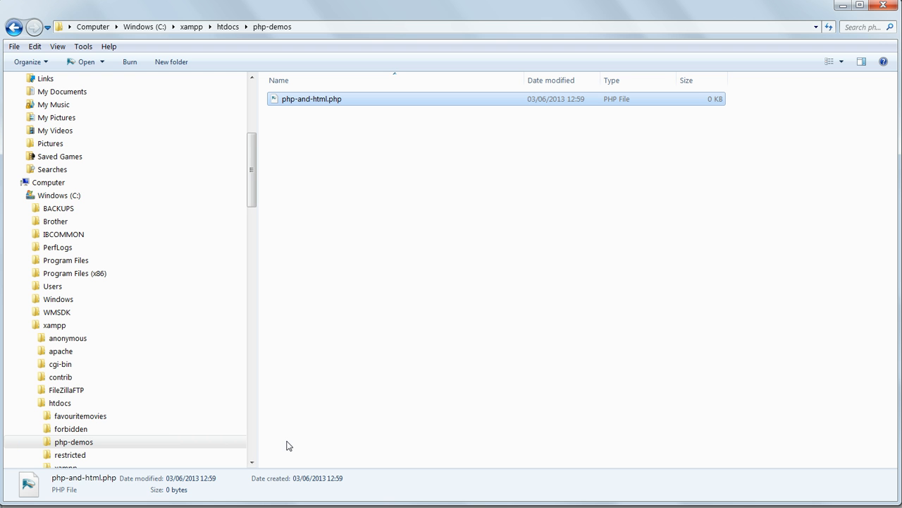
Open php-and-html.php in Komodo Edit and start a <?php block.
double_click(311, 98)
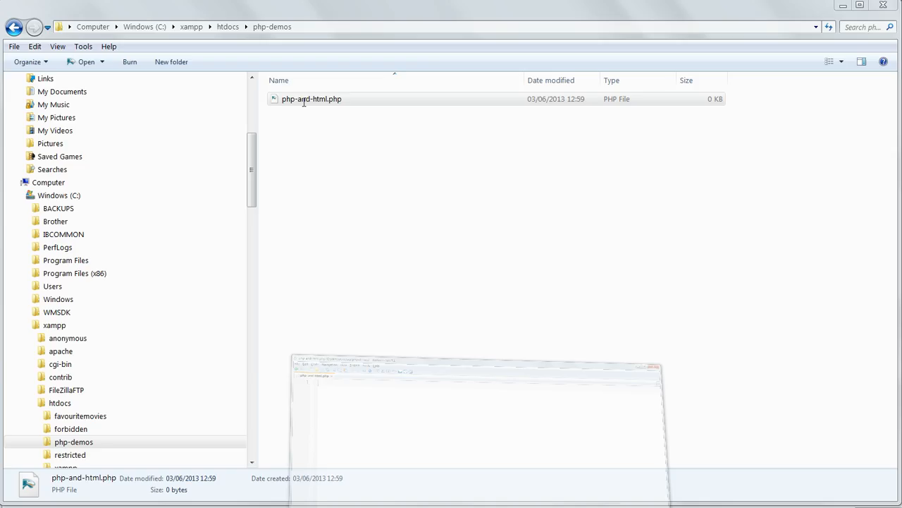
double_click(311, 99)
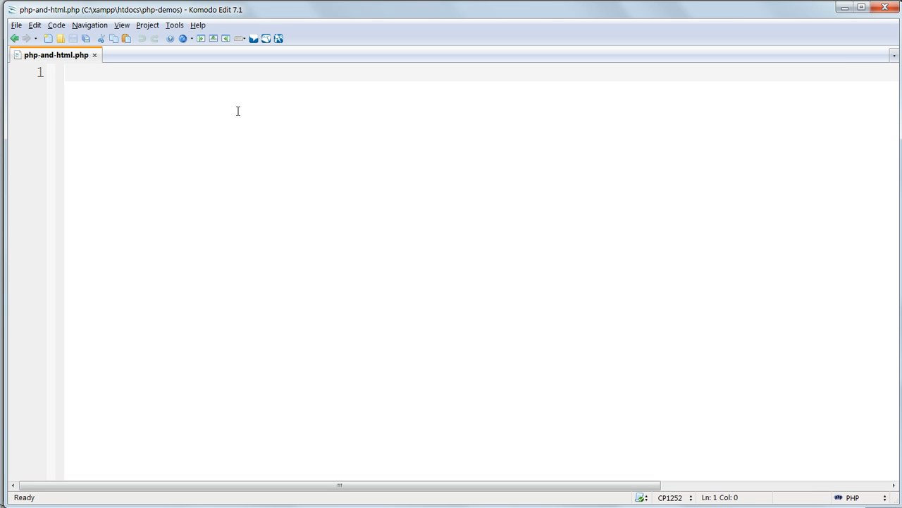
type("<")
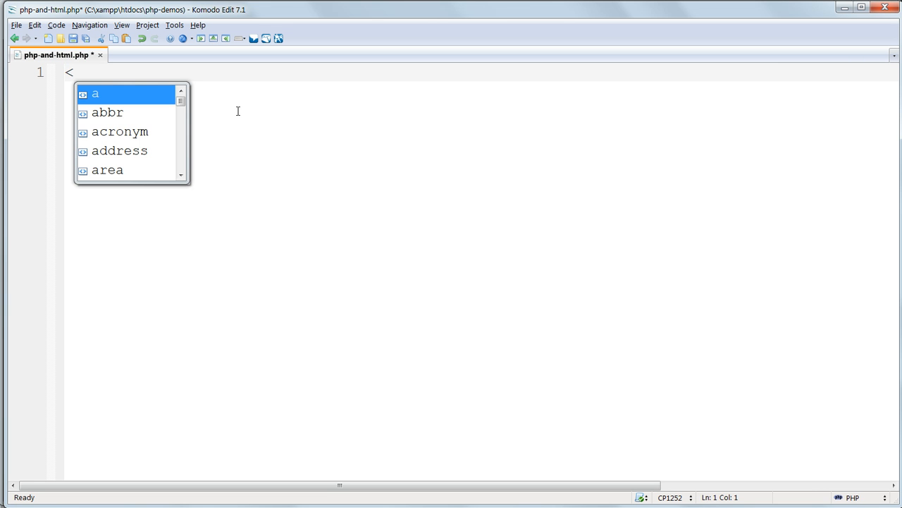
type("?php")
type("?>")
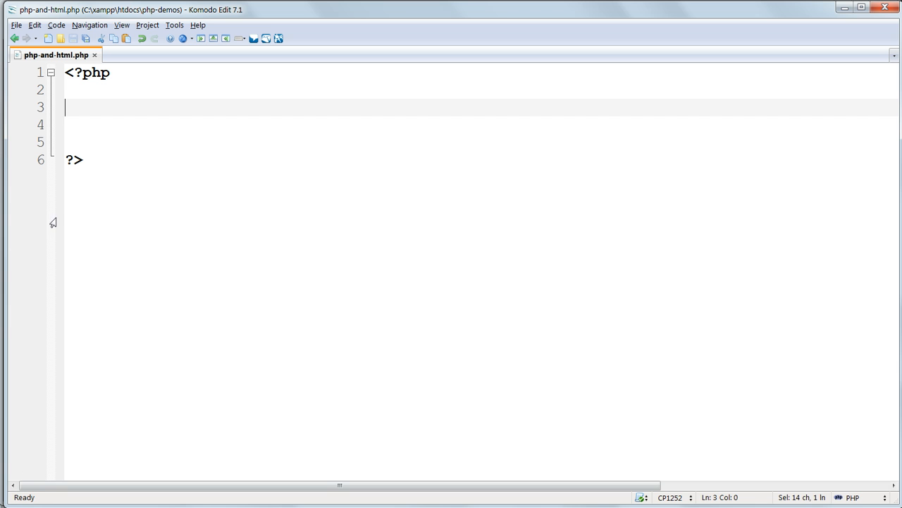
mouse_move(79, 153)
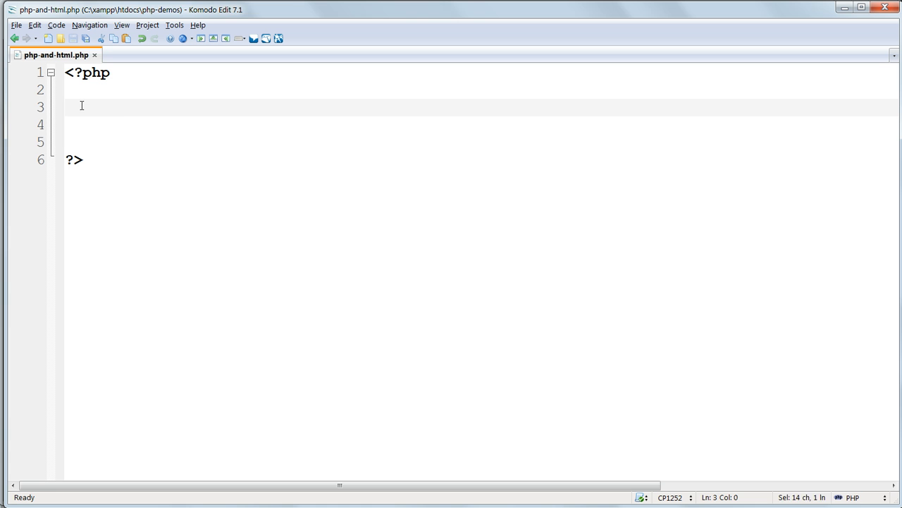
Type echo date('l' inside the PHP block to print the day name.
type("echo")
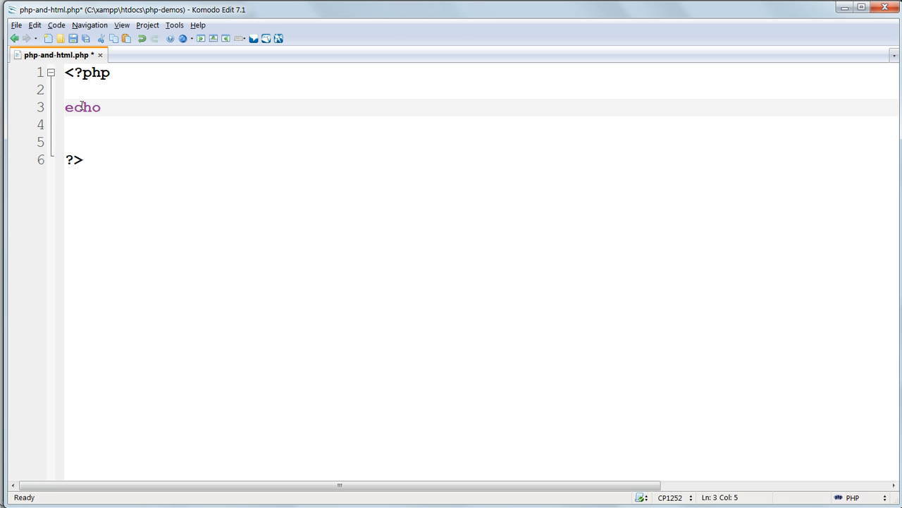
type("date(")
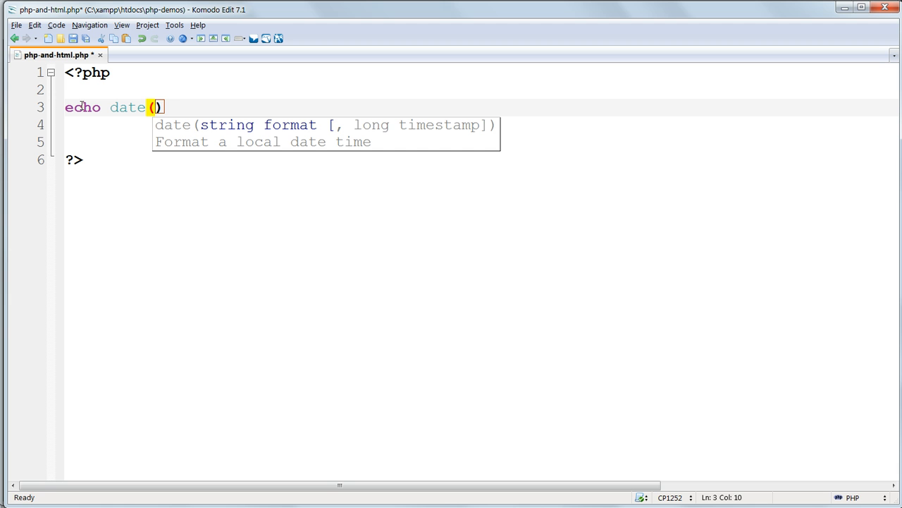
type("'")
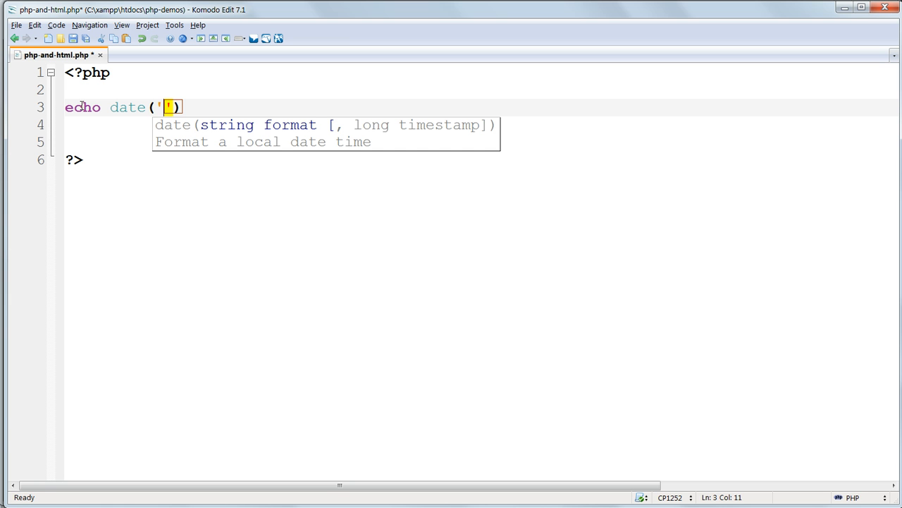
type("l")
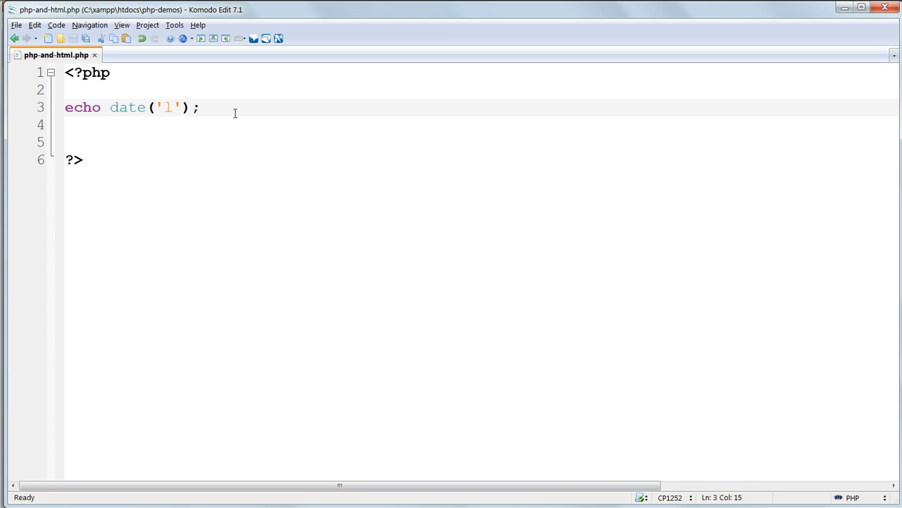
Add an echo "<br>"; line break statement.
type("echo \"\"")
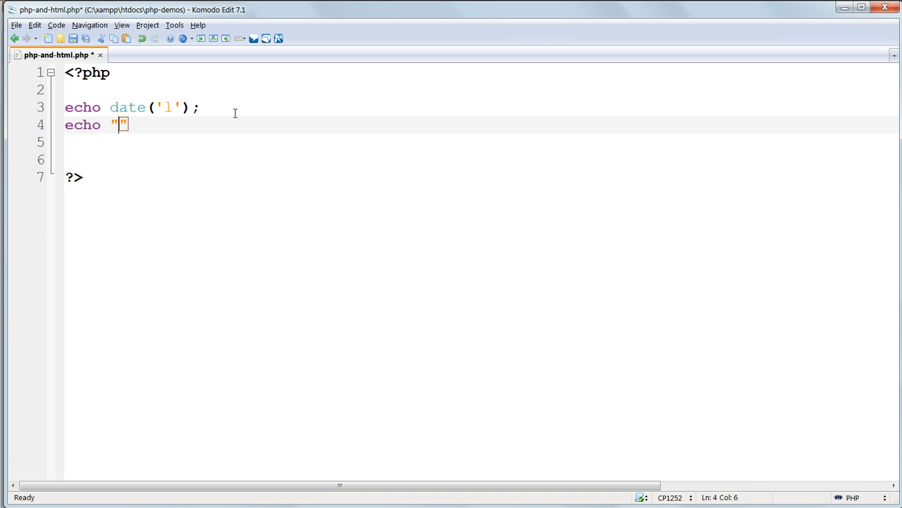
type("<b")
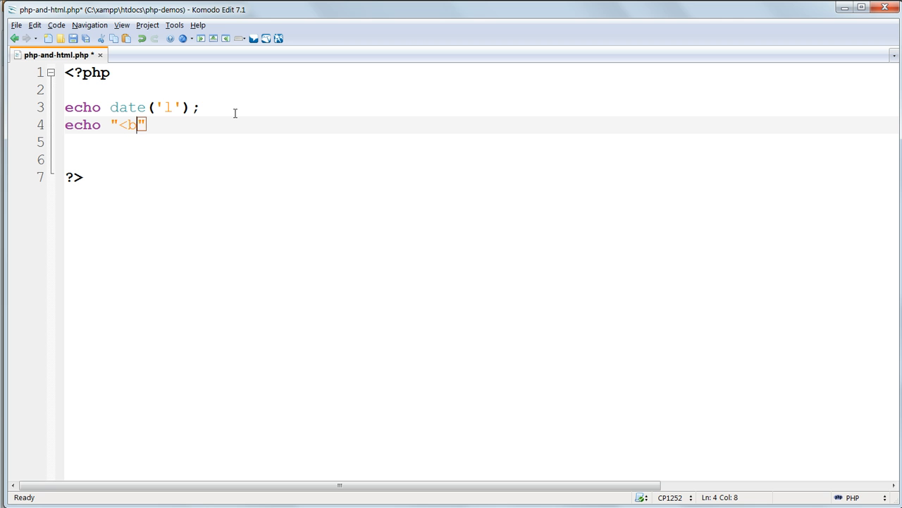
type("r>")
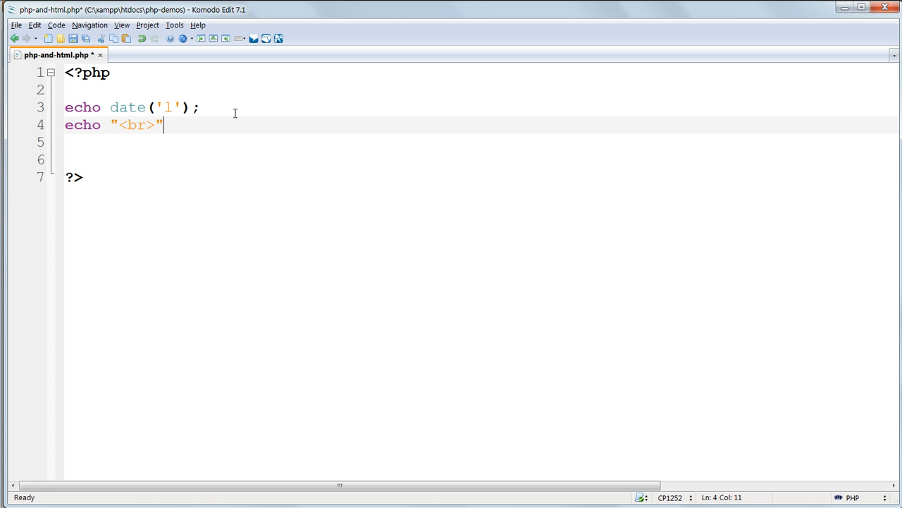
type(";")
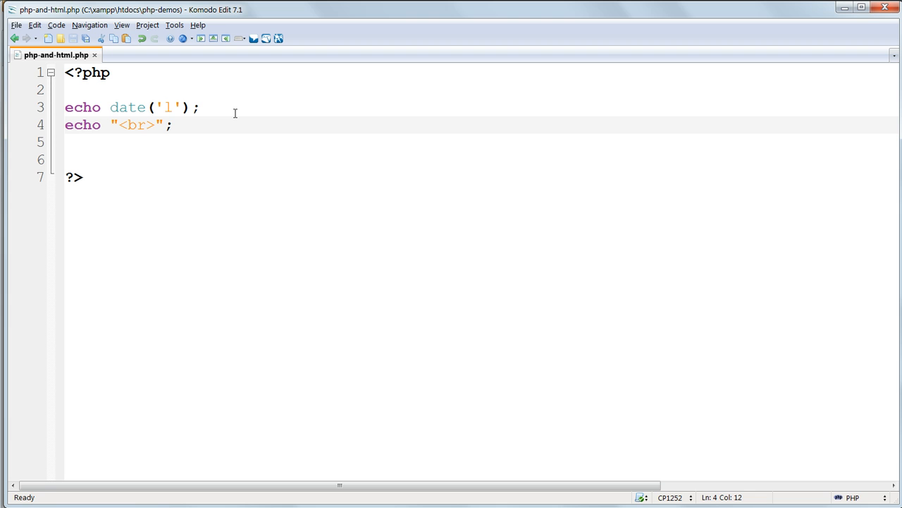
Below the line break, write echo date('H:i:s'); to print the current time.
left_click(171, 125)
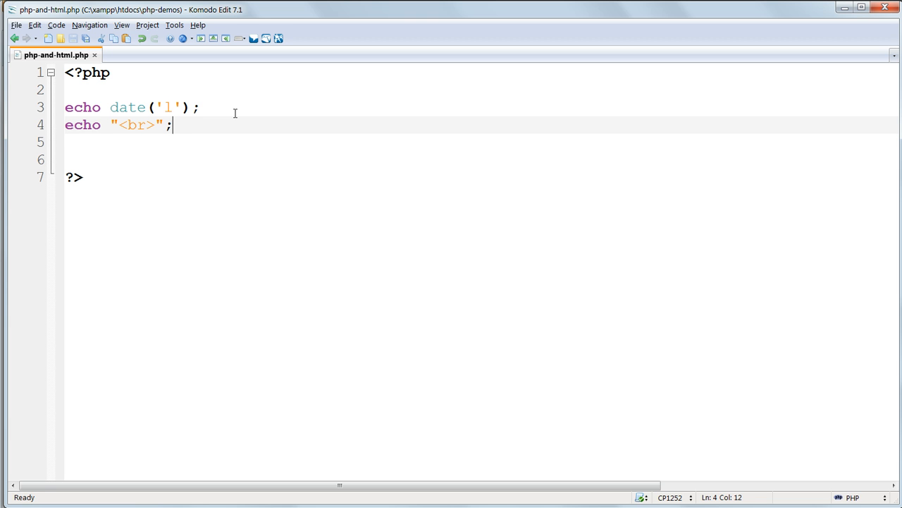
type("e")
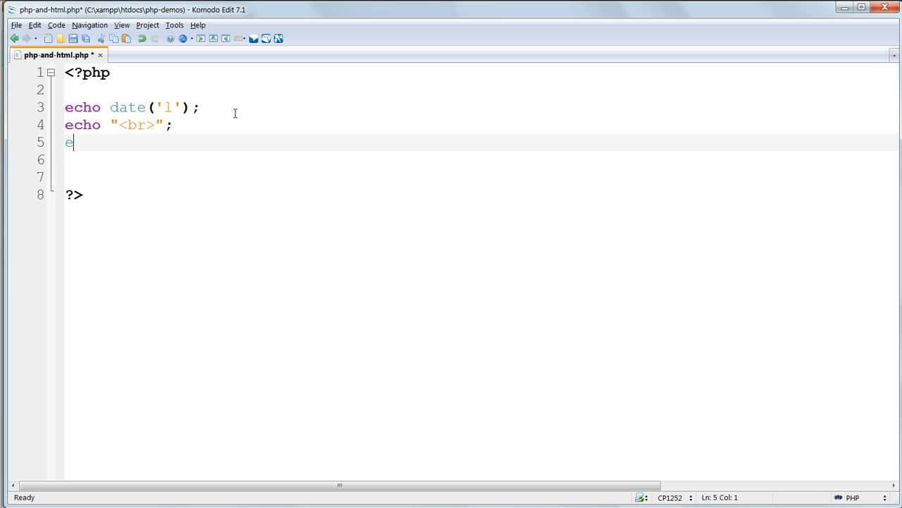
type("cho")
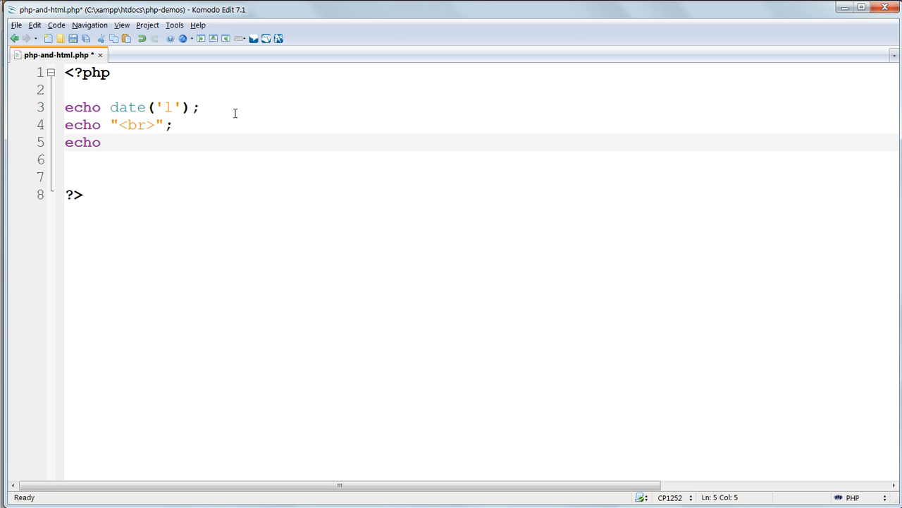
type("date('")
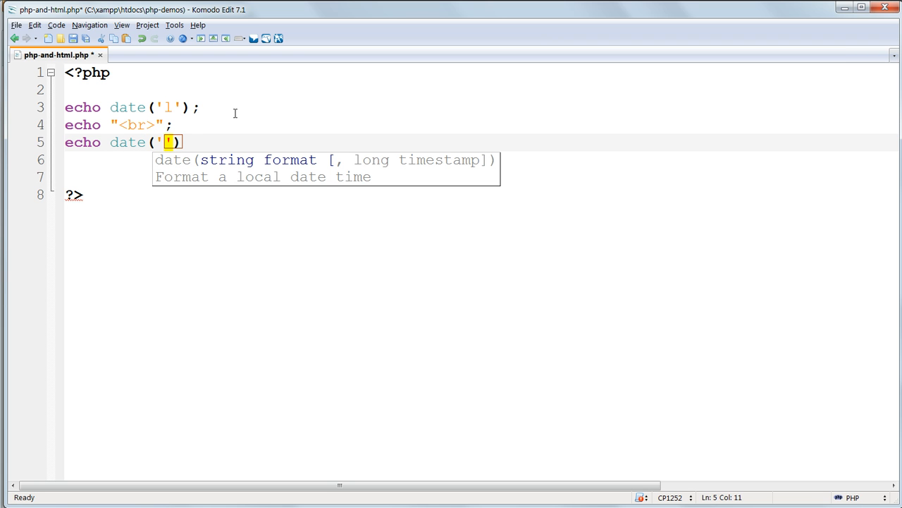
type("H:")
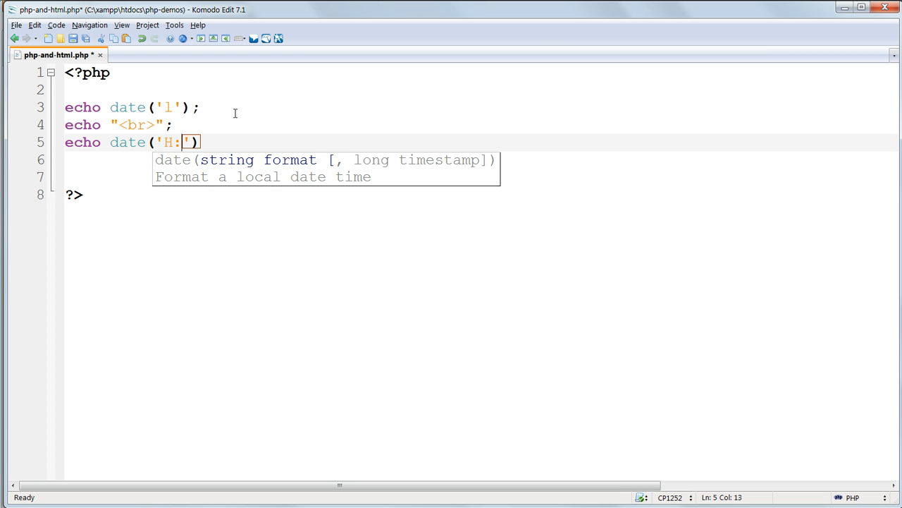
type("i:")
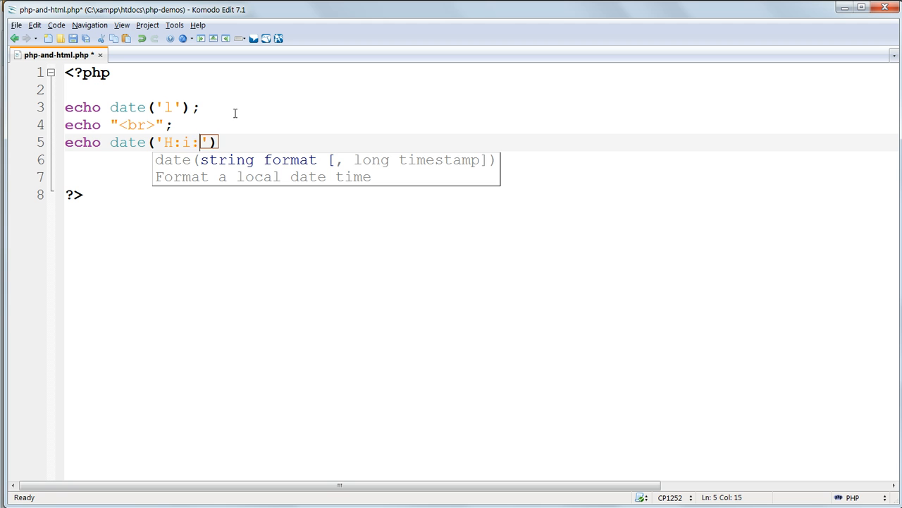
type("s');")
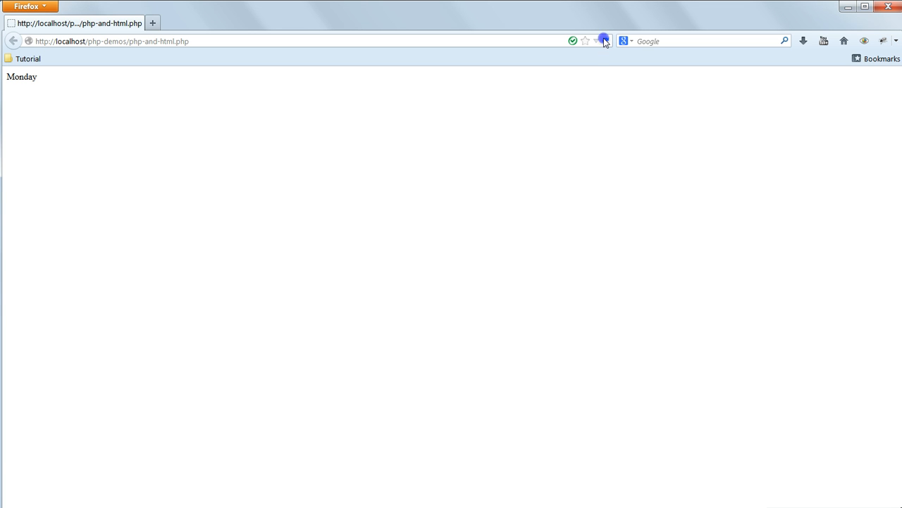
Refresh php-and-html.php twice in Firefox so 13:04:10 appears below Monday.
left_click(604, 40)
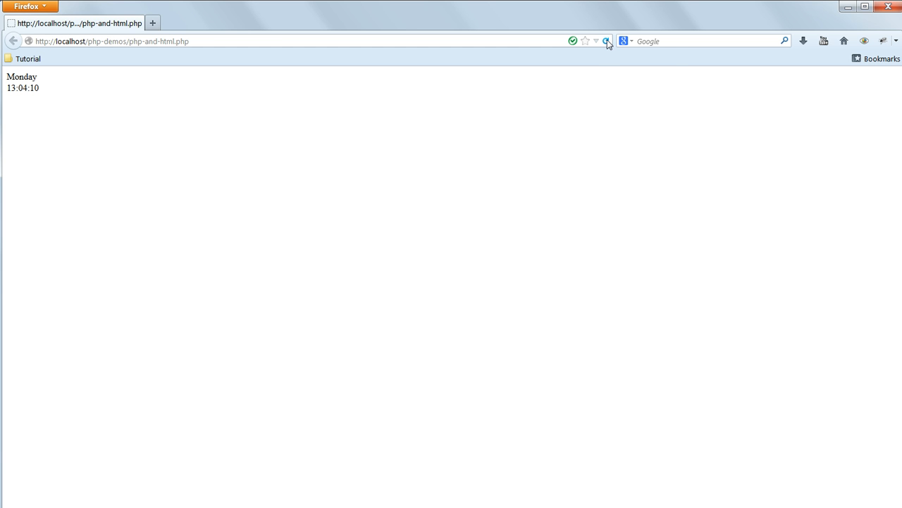
mouse_move(607, 41)
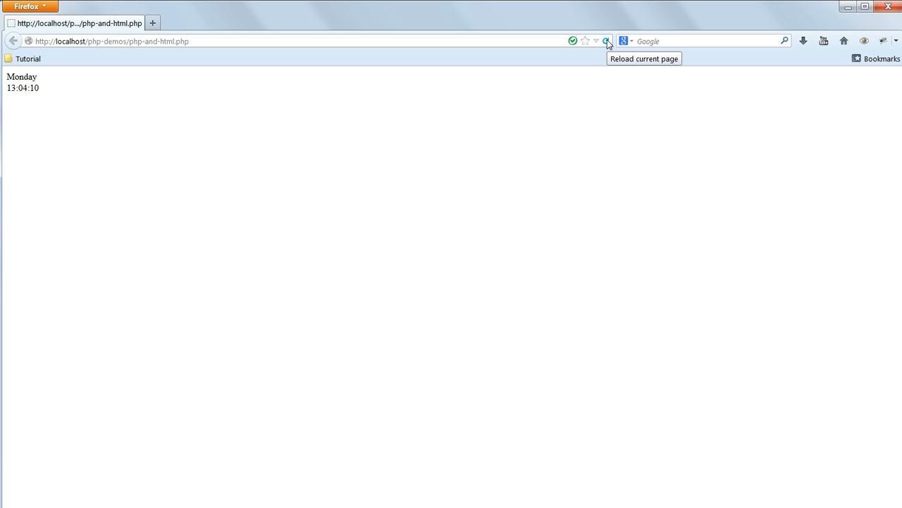
left_click(606, 41)
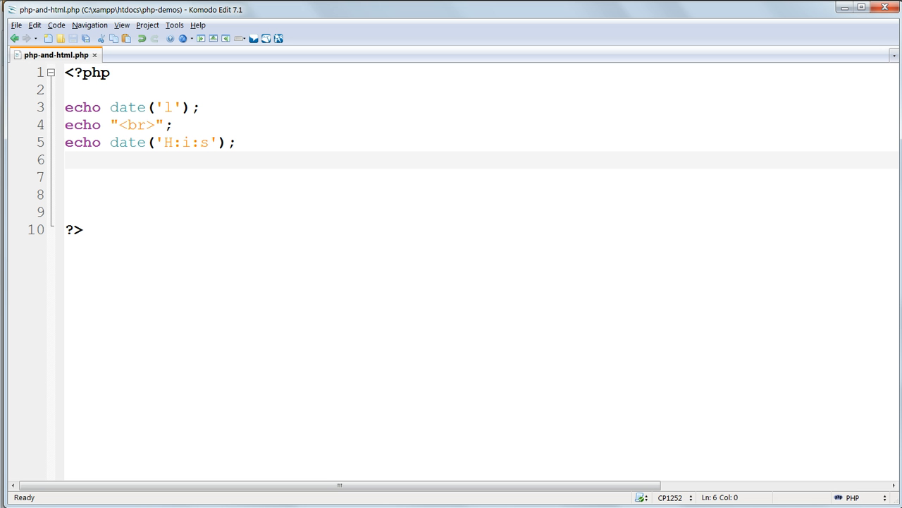
Type echo "<br>"; and echo date('d M Y'); to output 03 Jun 2013.
type("echo \"<br>\";")
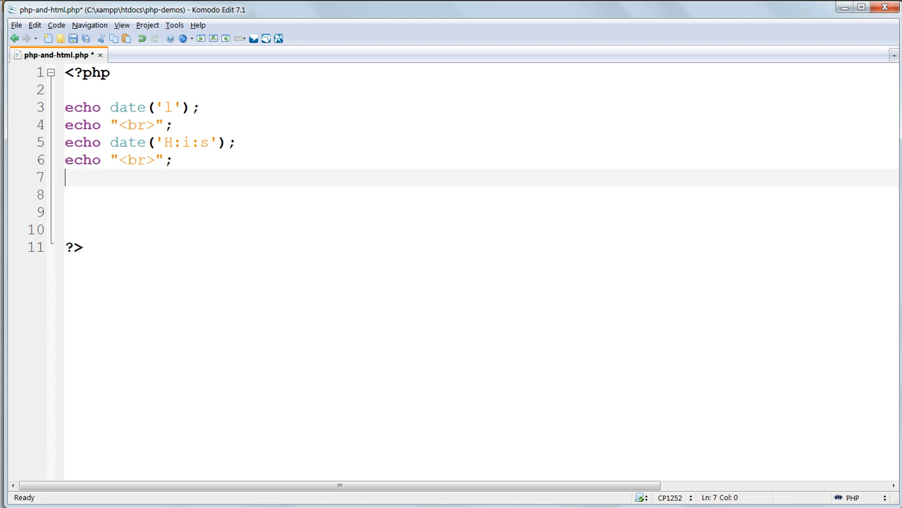
type("echo date('")
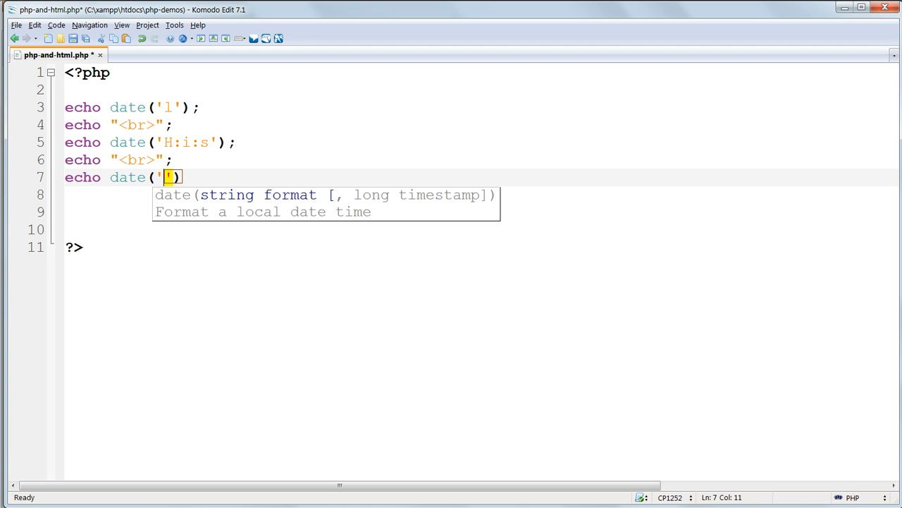
type("d")
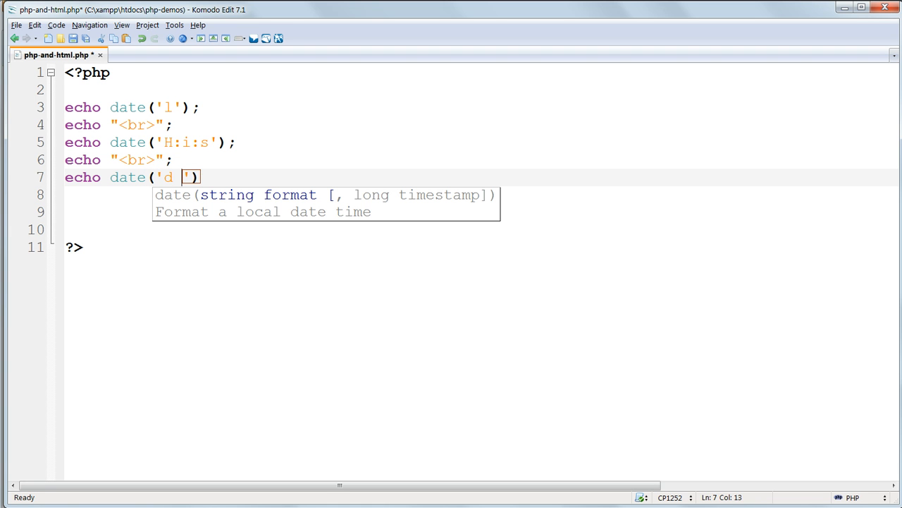
type("M Y")
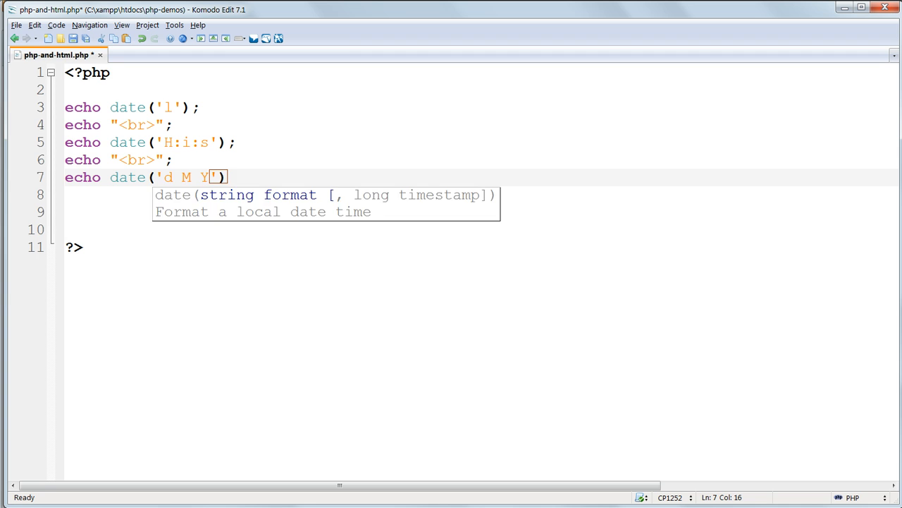
type(";")
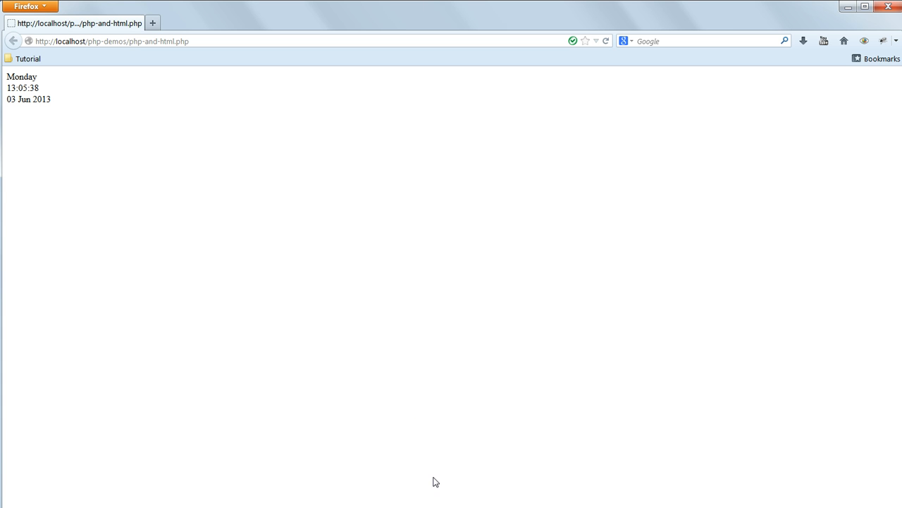
mouse_move(413, 438)
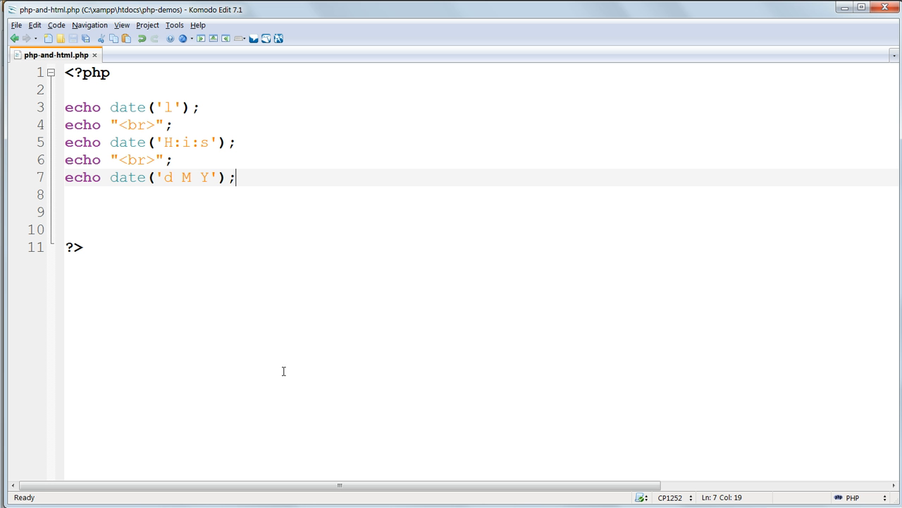
Replace the echo on line 3 with $day to store the day name.
left_click(118, 212)
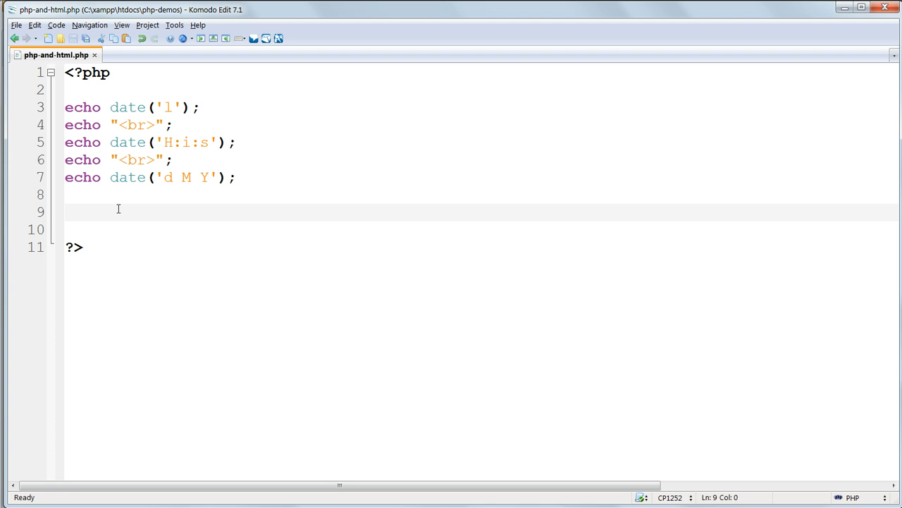
left_click(65, 212)
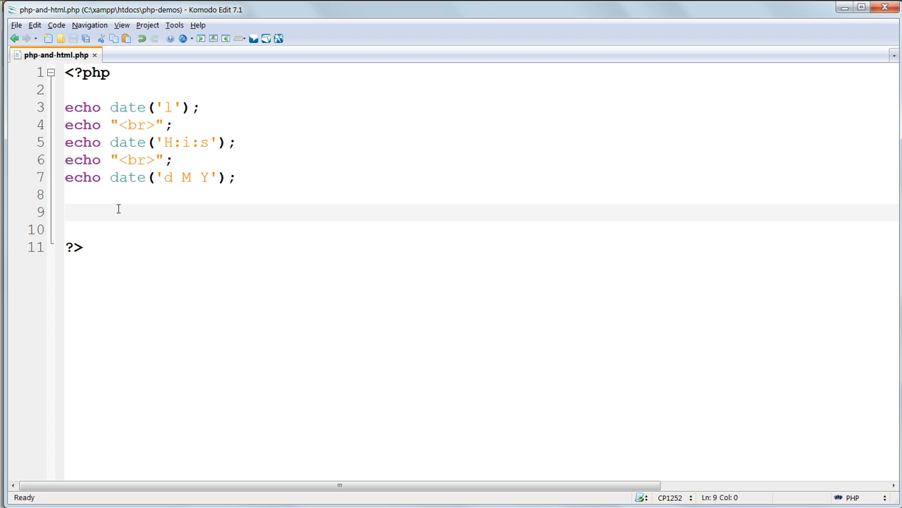
left_click(117, 107)
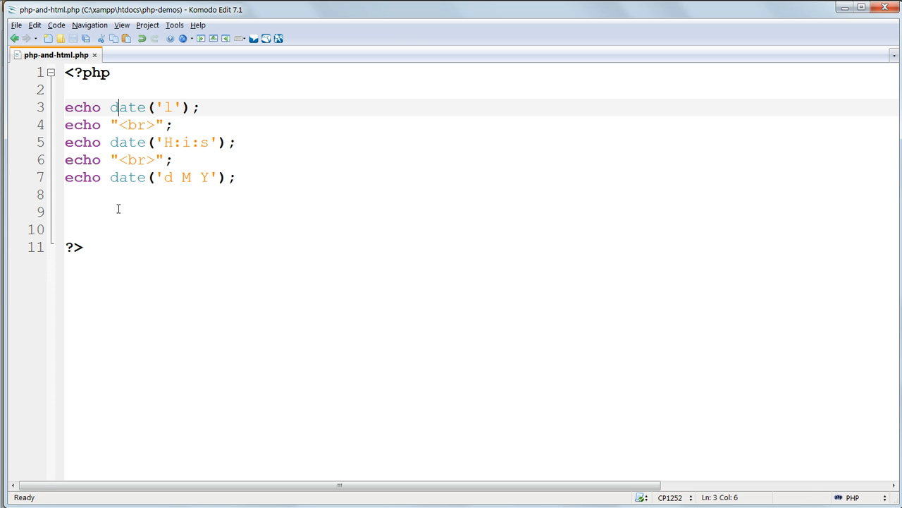
double_click(82, 107)
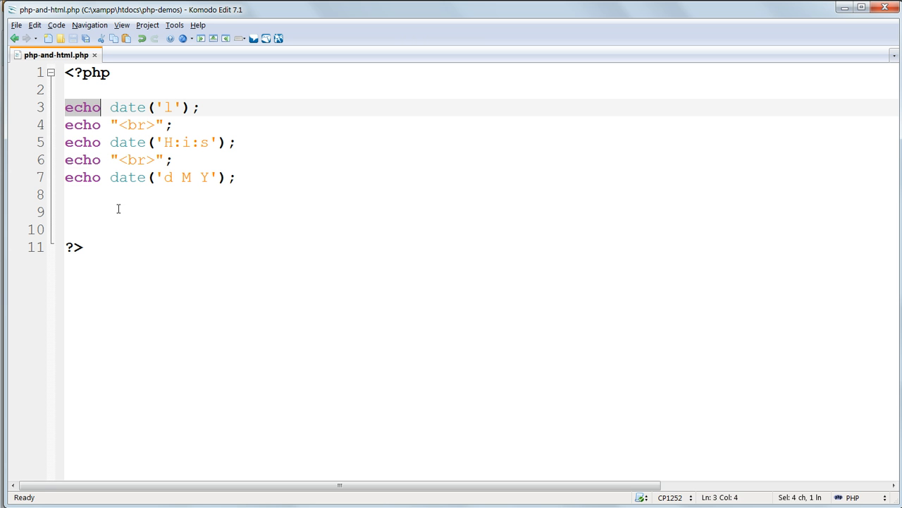
type("$day")
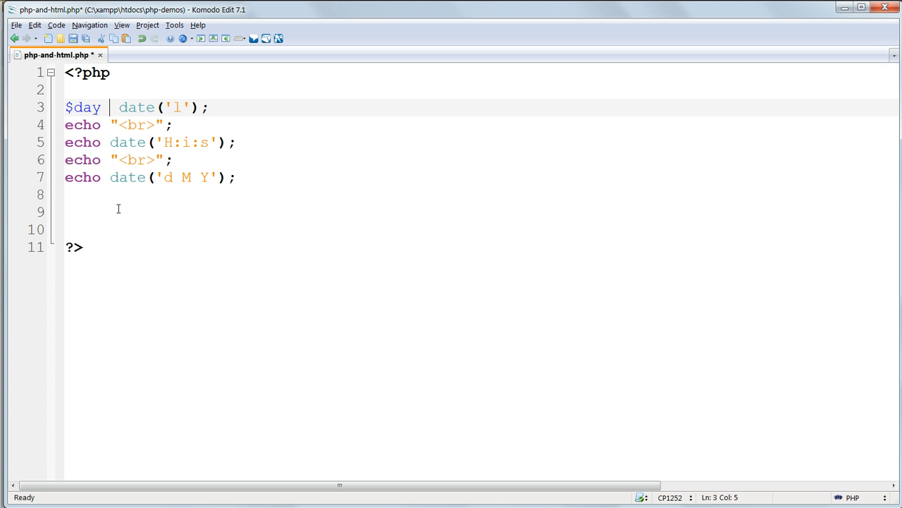
left_click(15, 25)
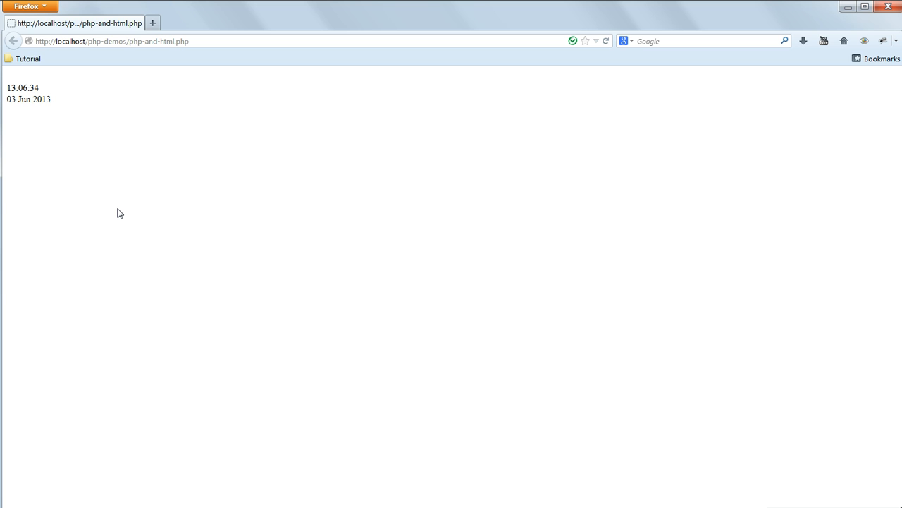
mouse_move(281, 264)
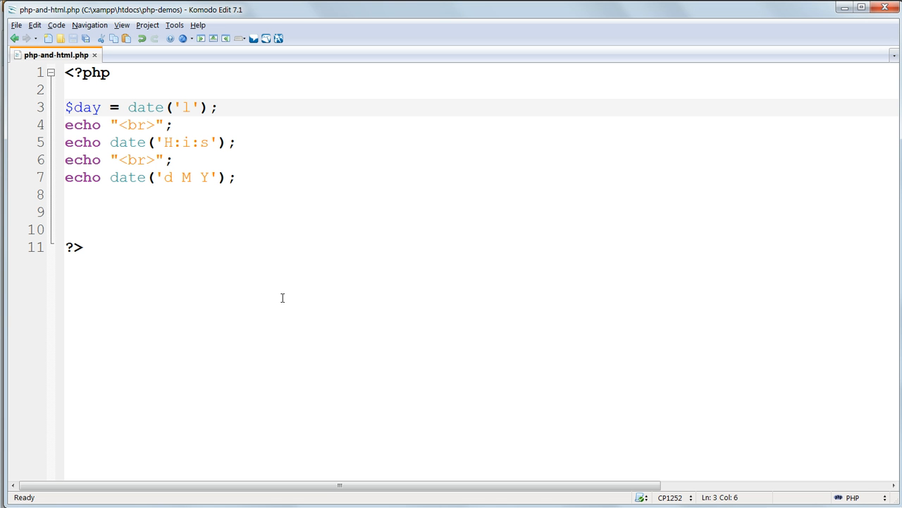
mouse_move(259, 281)
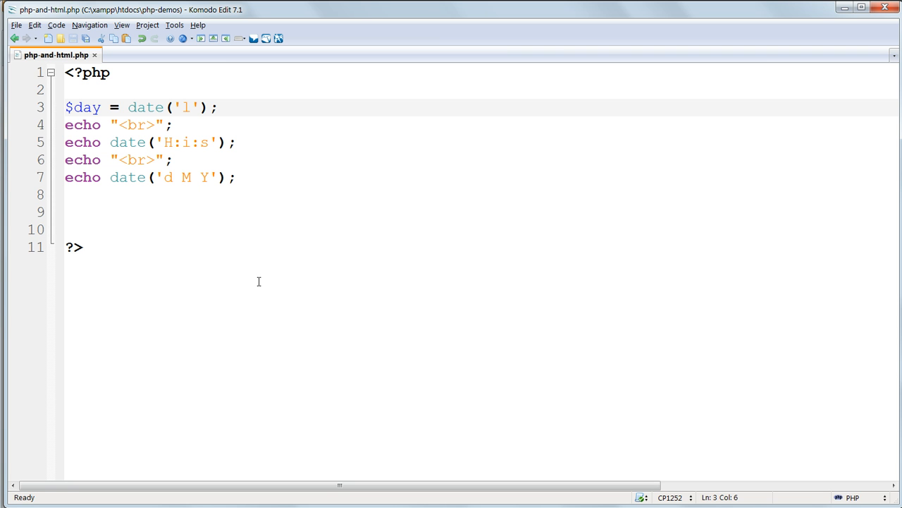
Click repeatedly within the $day = date('l') line while refining it.
left_click(119, 107)
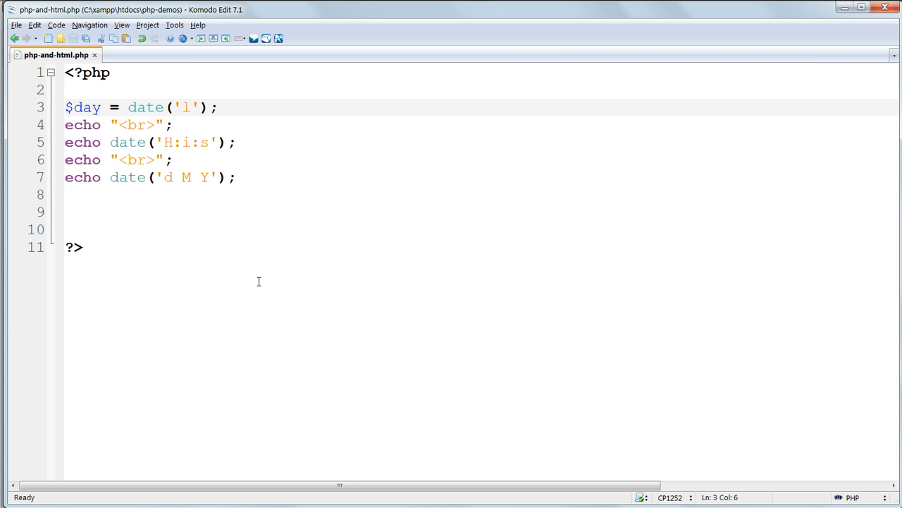
left_click(118, 107)
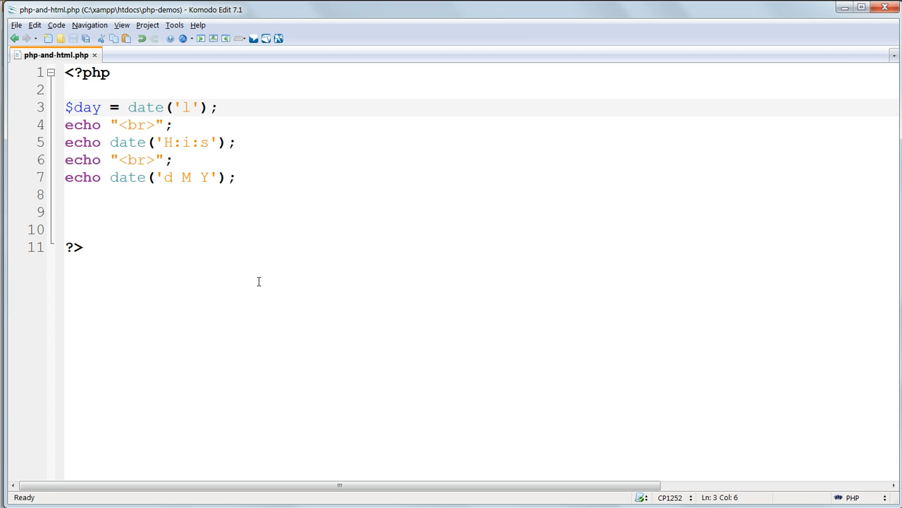
left_click(117, 107)
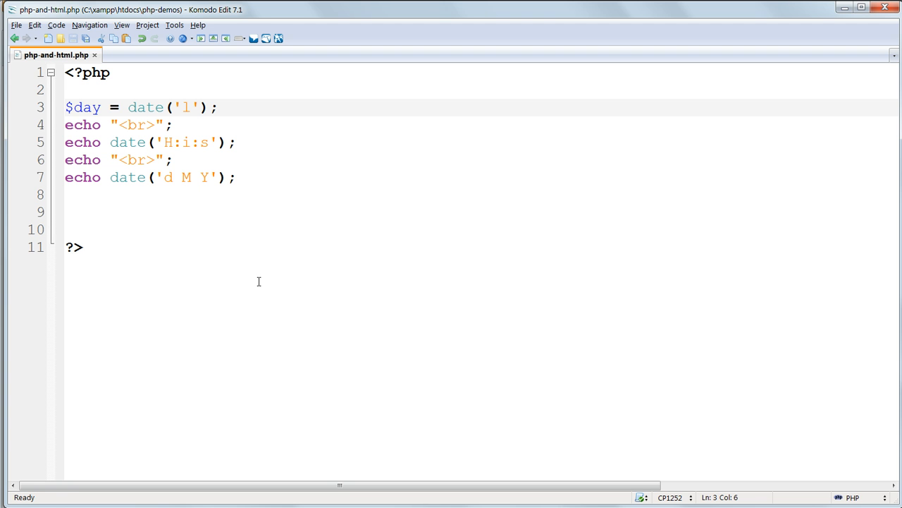
left_click(120, 107)
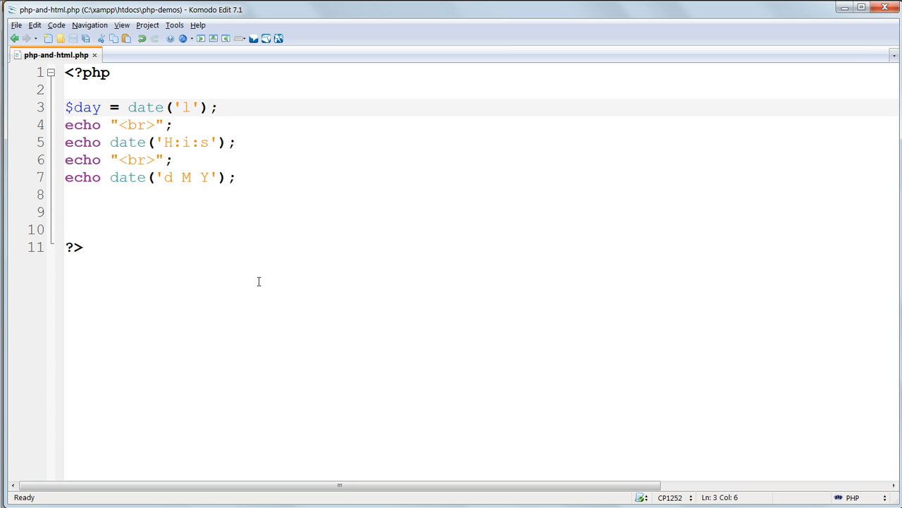
left_click(119, 107)
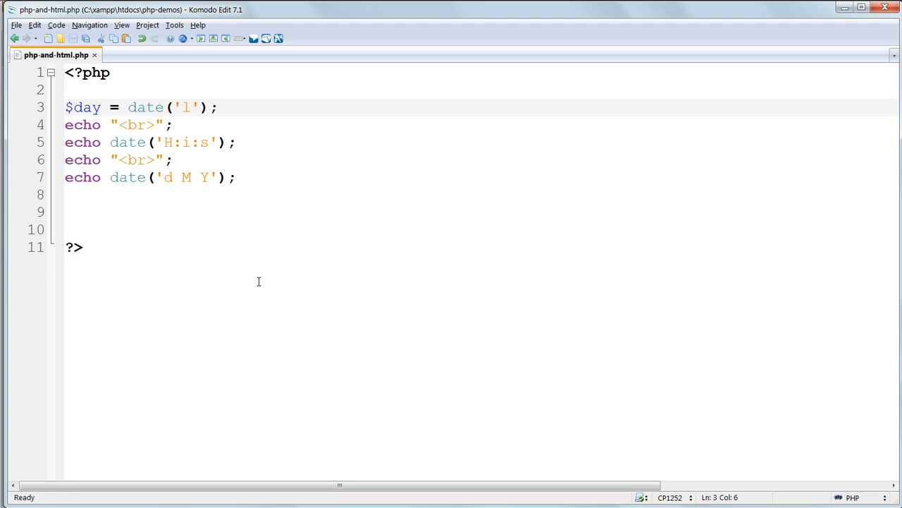
left_click(119, 107)
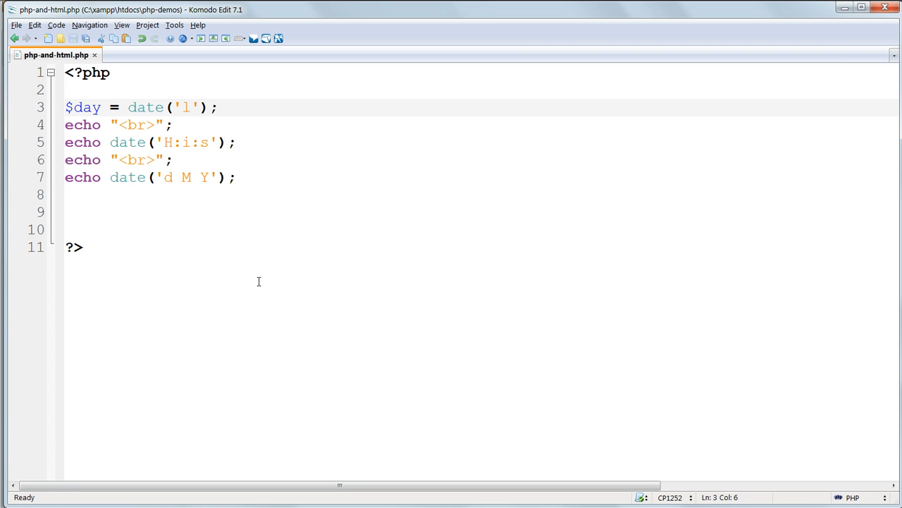
left_click(119, 107)
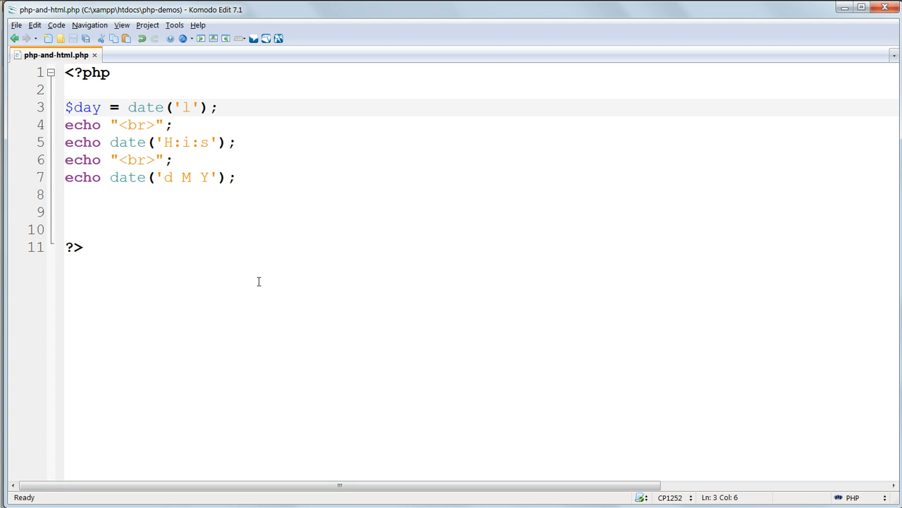
left_click(118, 107)
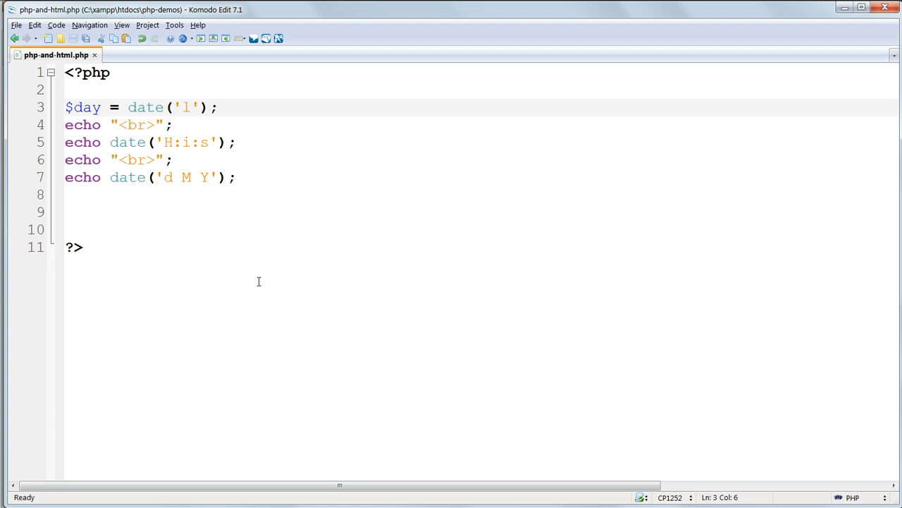
left_click(118, 107)
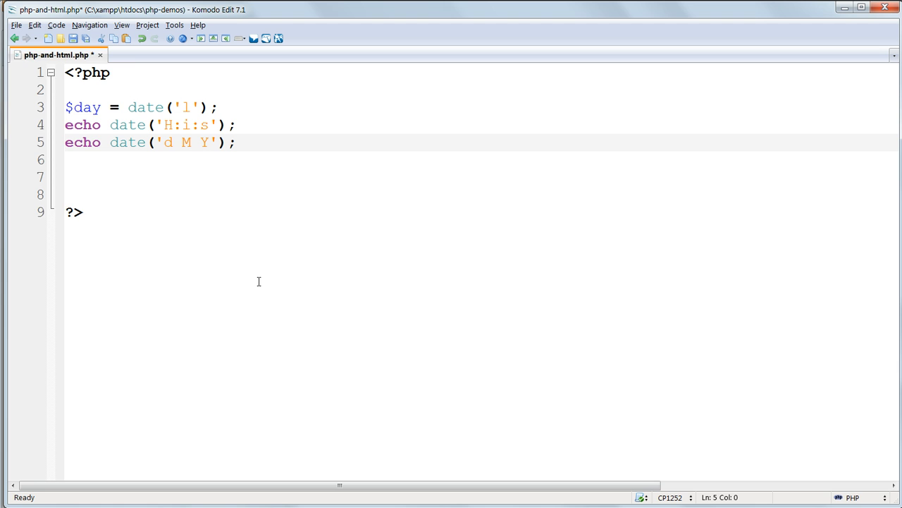
Replace echo on line 4 with $date, then add $month ('M'), $year ('Y') and $hours ('H').
double_click(82, 124)
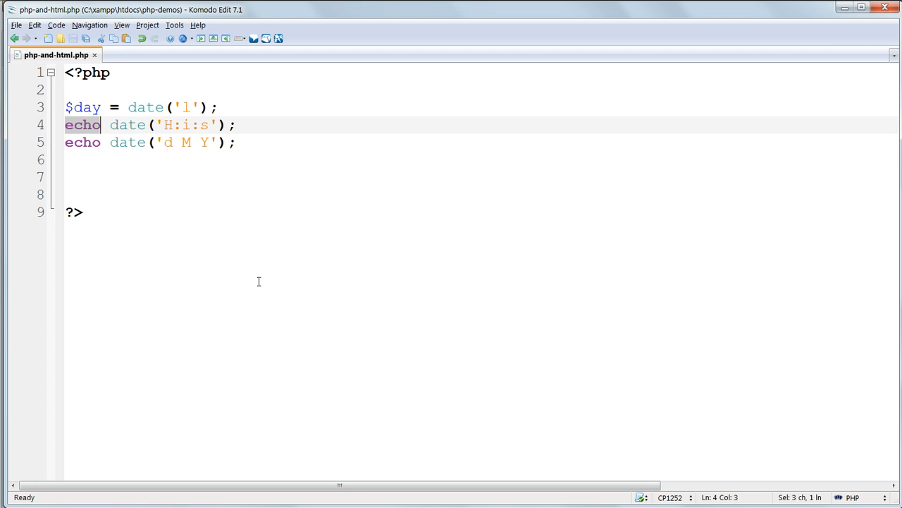
type("$dat")
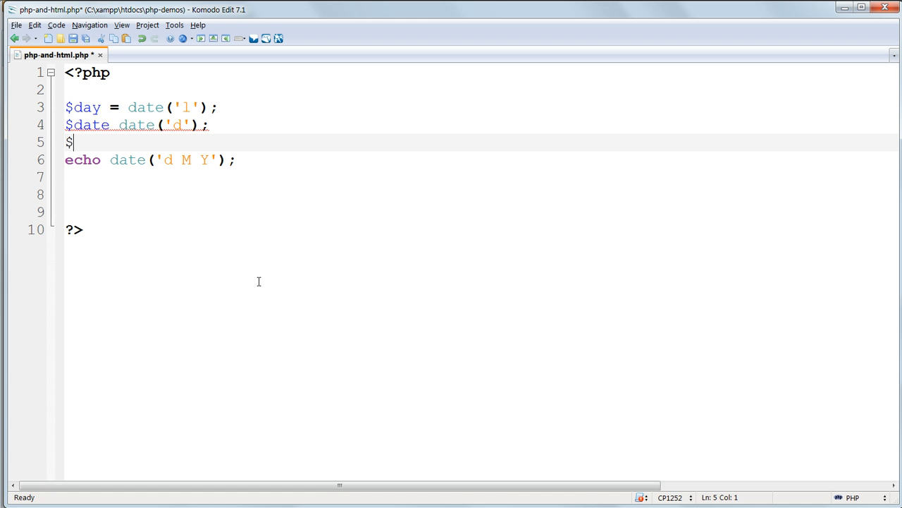
type("month = date('M');")
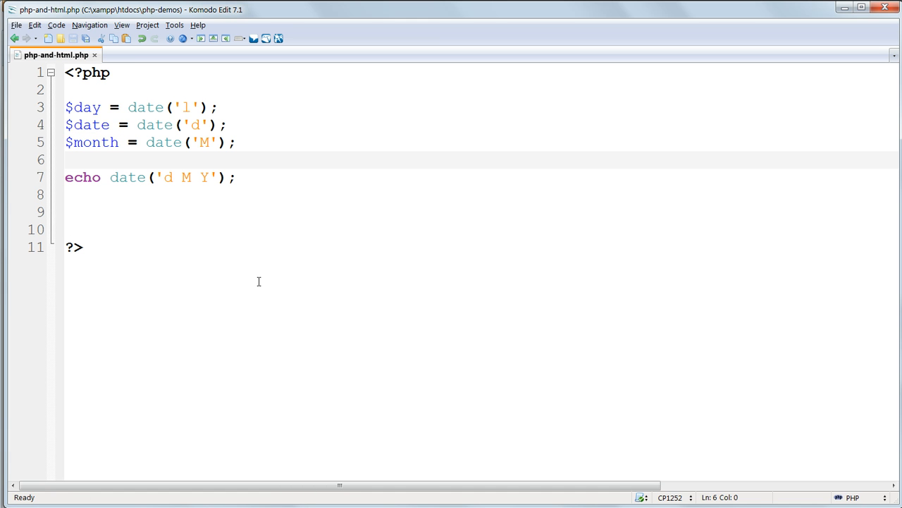
type("$yea")
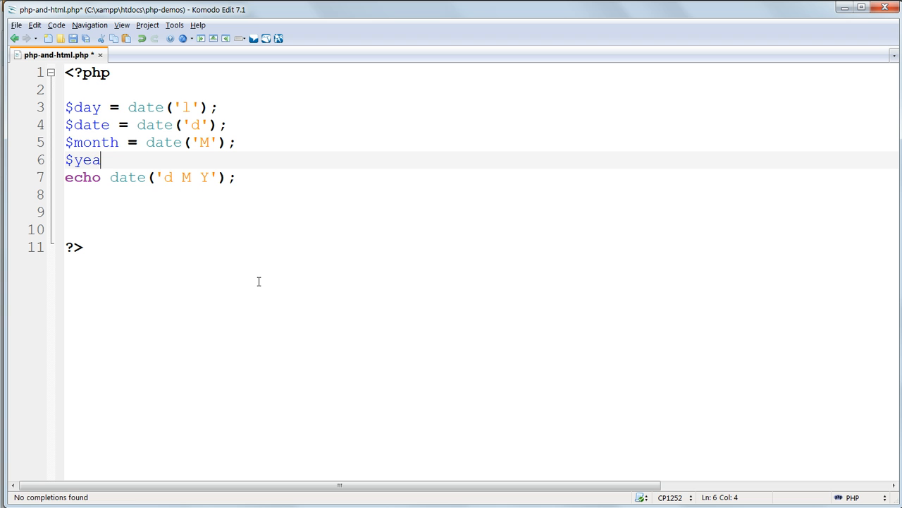
type("r = date(")
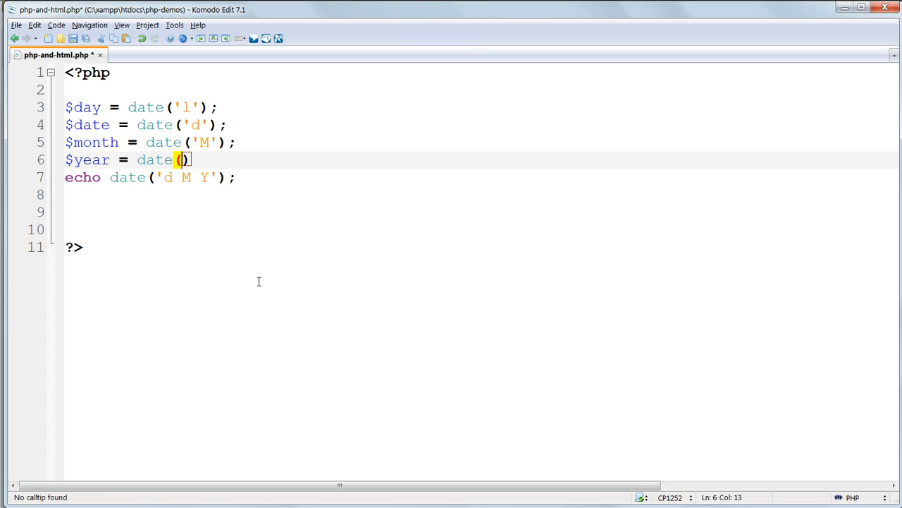
type("'Y'")
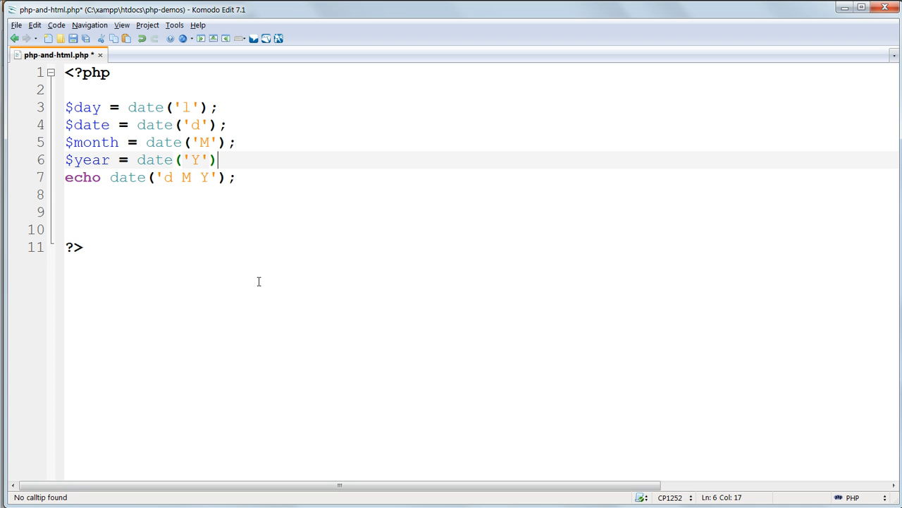
type("$hour")
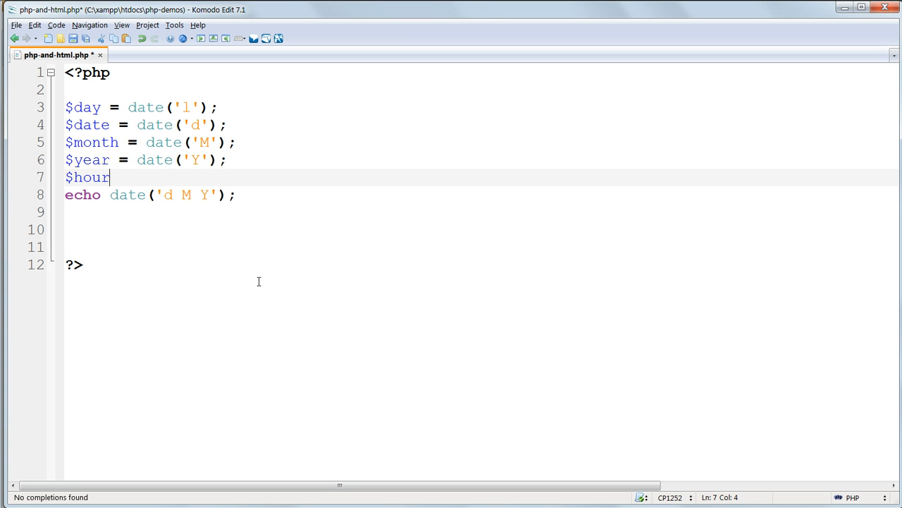
type("s = dat")
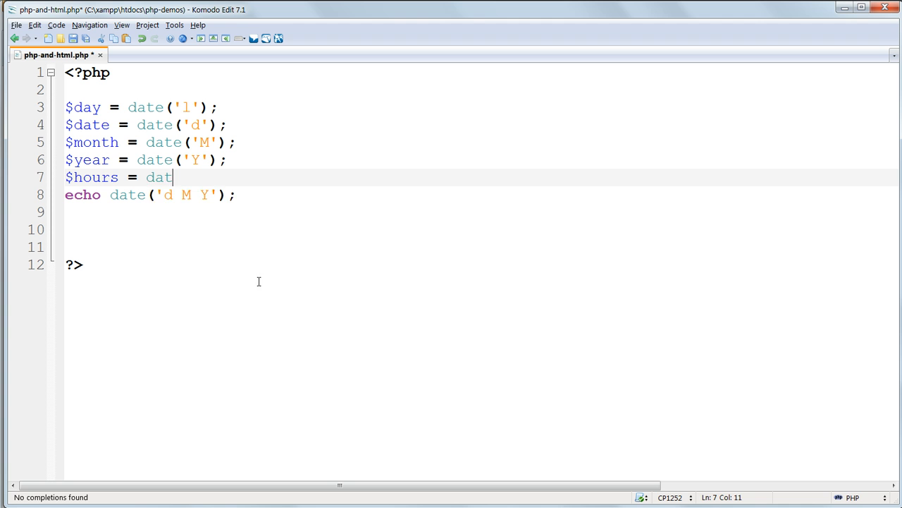
type("e()")
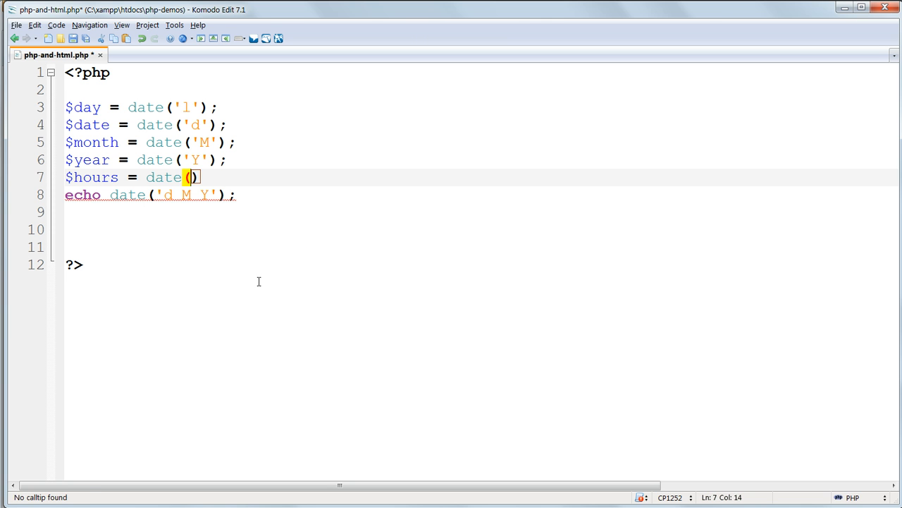
type("'H'")
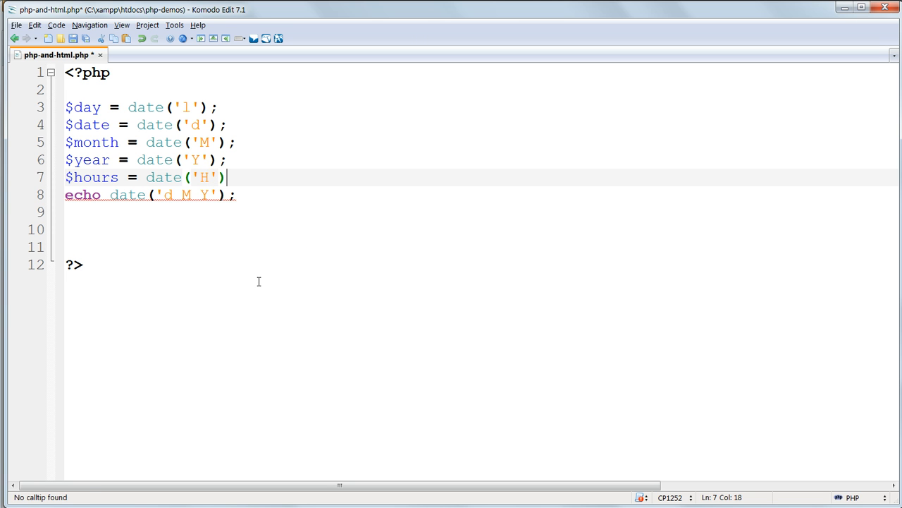
Add $minutes and $seconds date() variables and save with Ctrl+S.
key("Return")
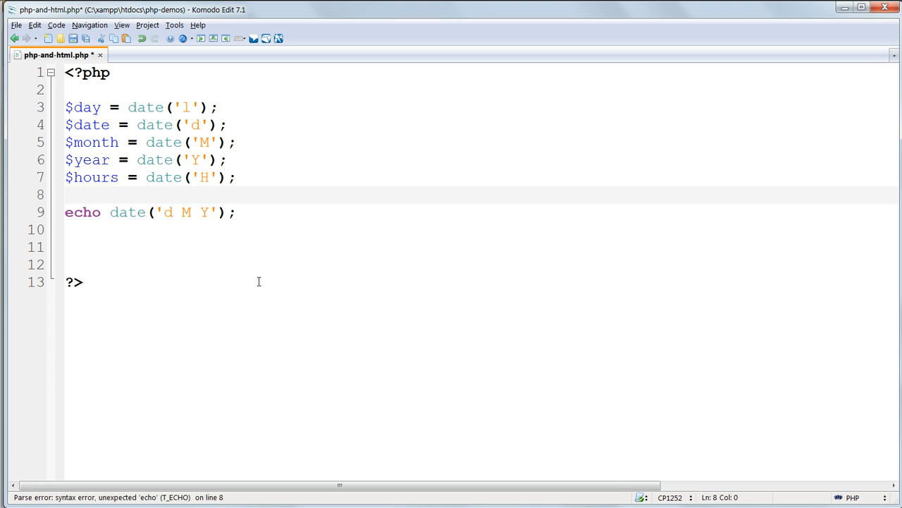
type("$mi")
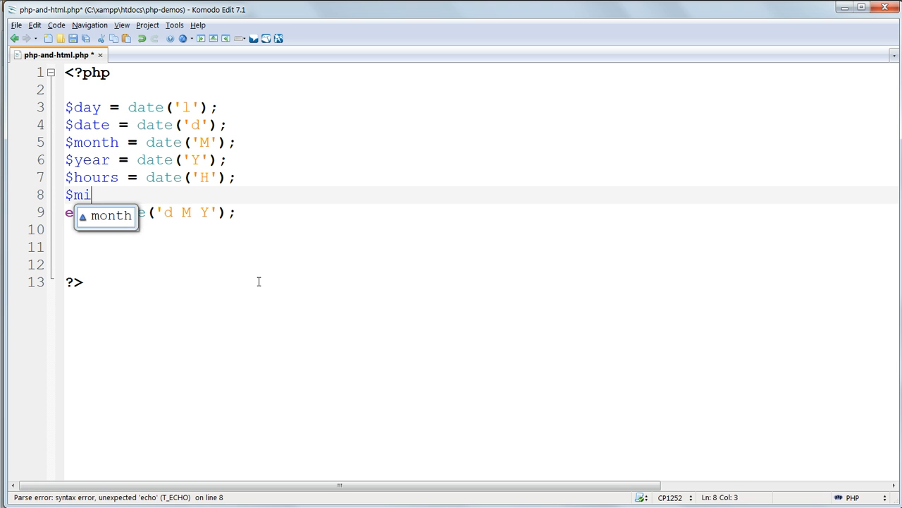
type("nutes =")
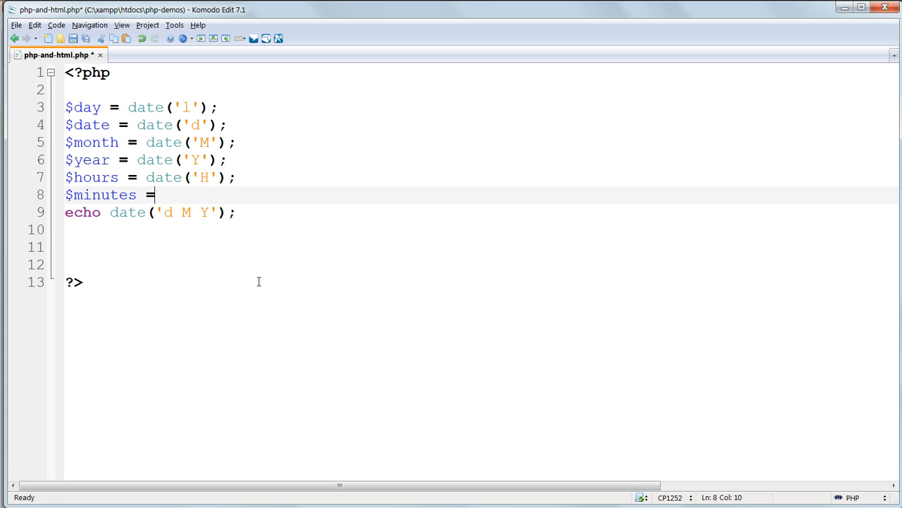
type("date('i")
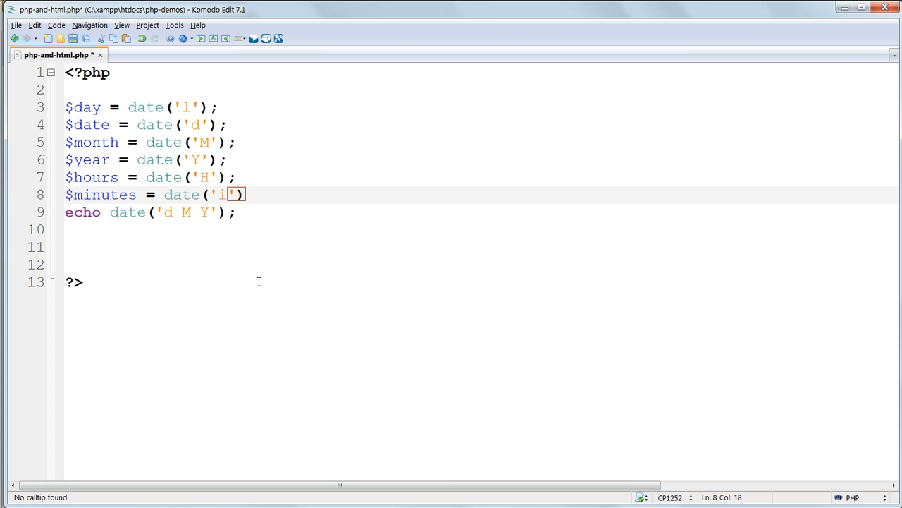
type(";")
key("Return")
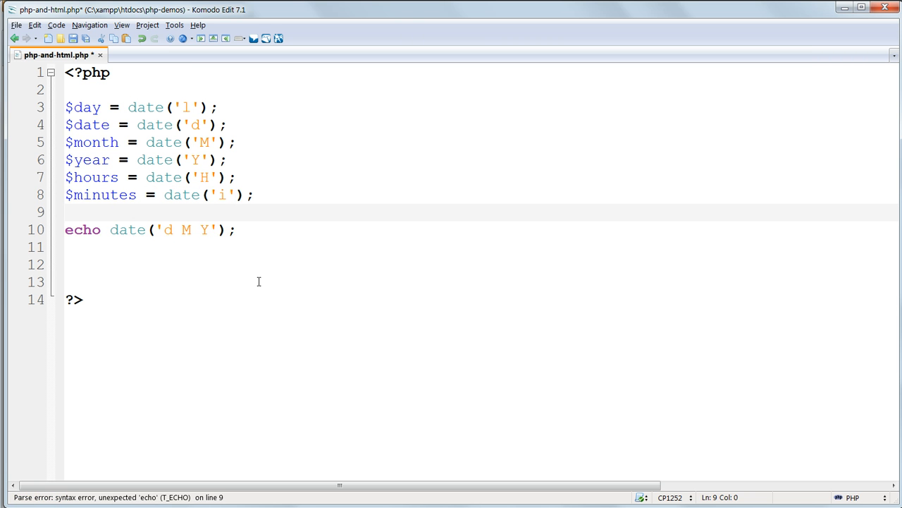
type("$seconds = da")
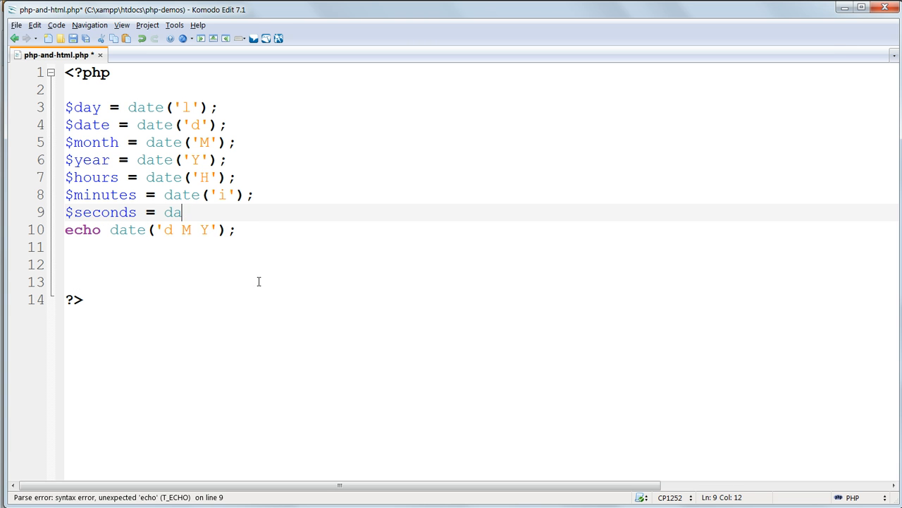
type("te()")
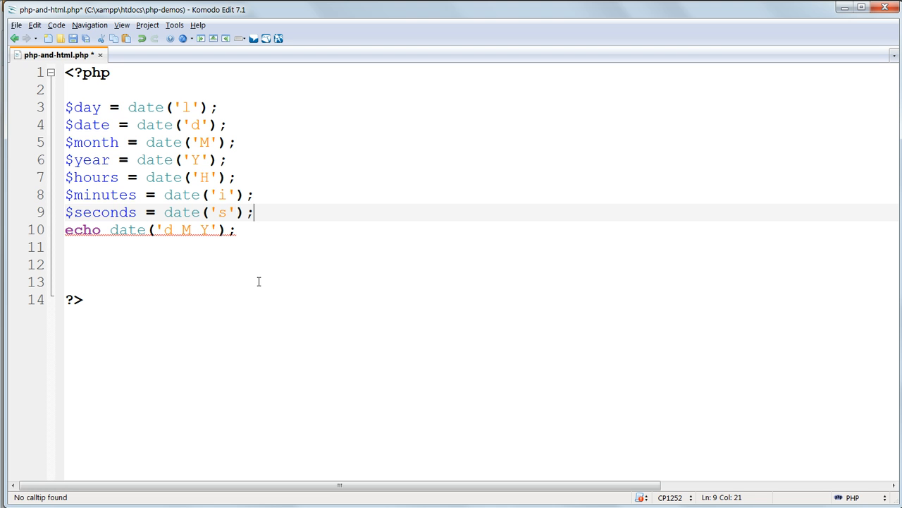
key("ctrl+s")
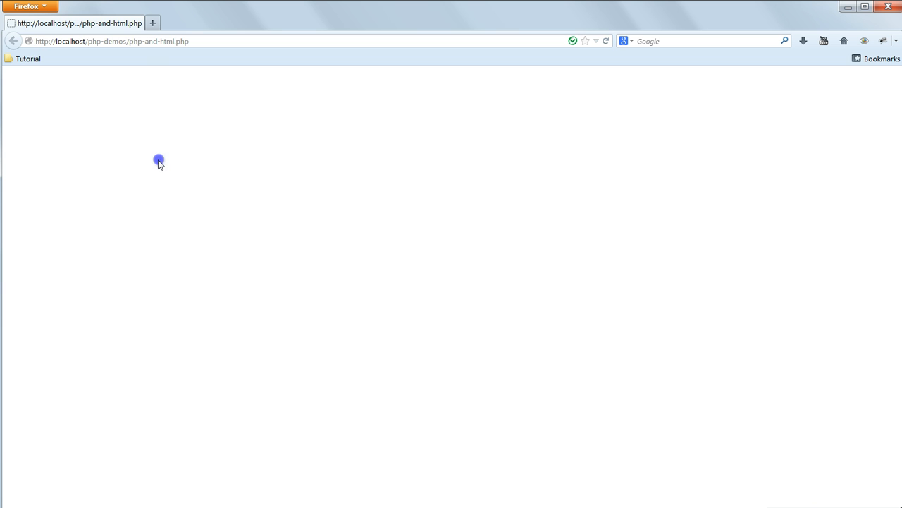
mouse_move(367, 425)
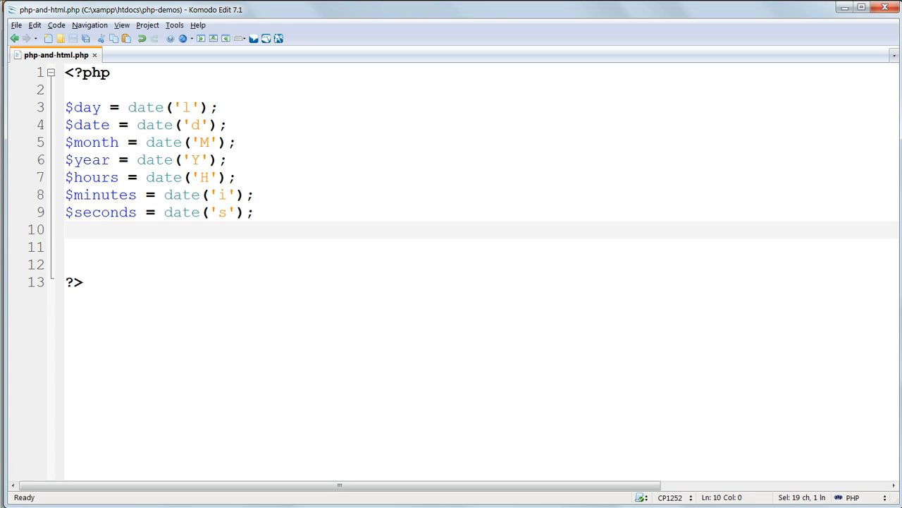
Insert a blank line below the date variables for the next statement.
key("Return")
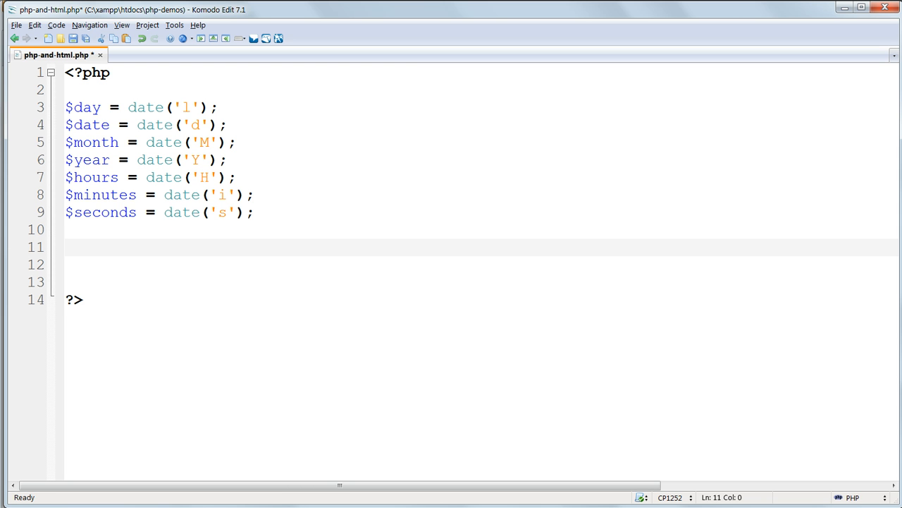
Write echo $day; after the variables and start a new line.
type("e")
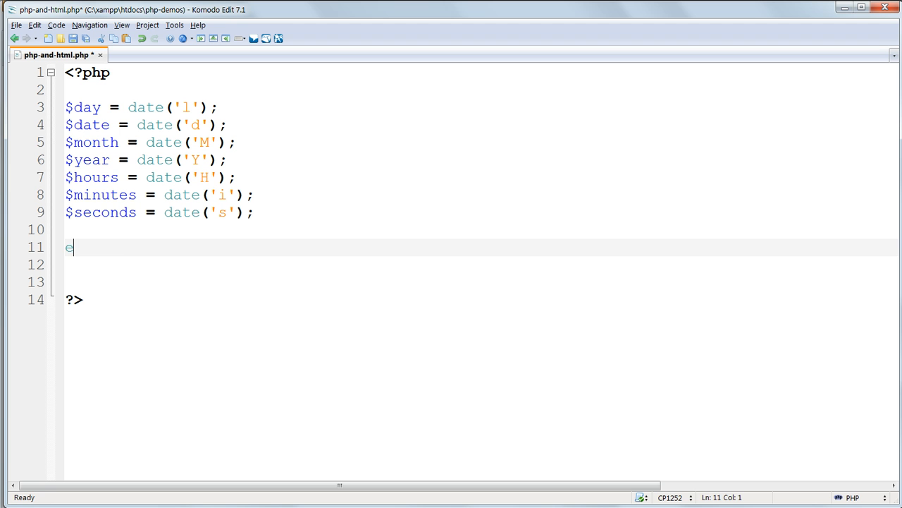
type("cho")
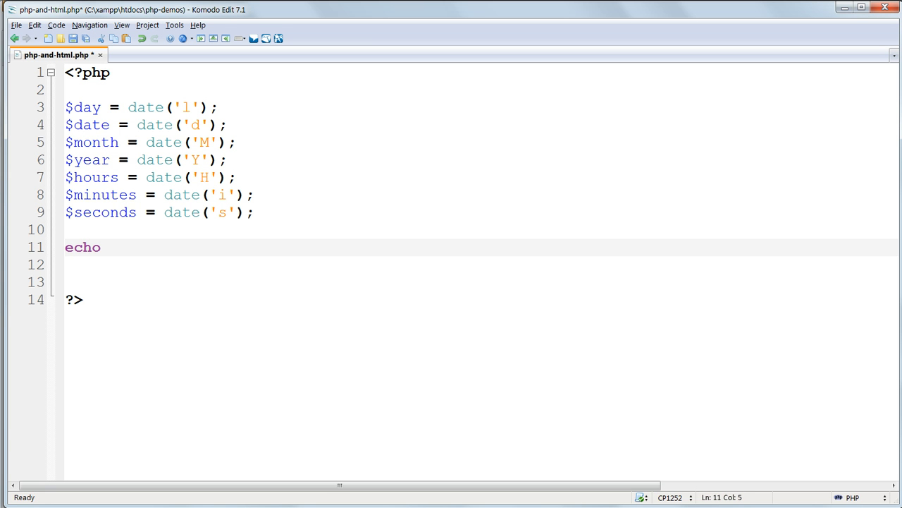
type("$day;")
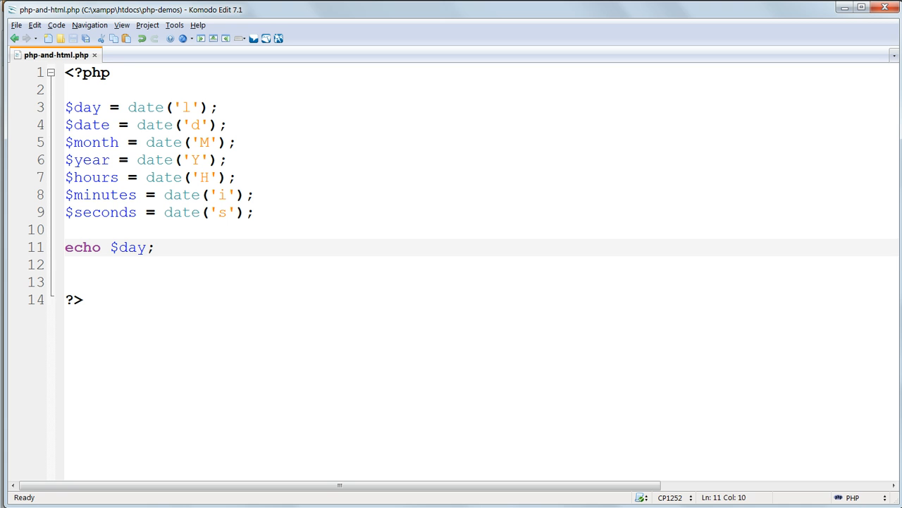
key("Return")
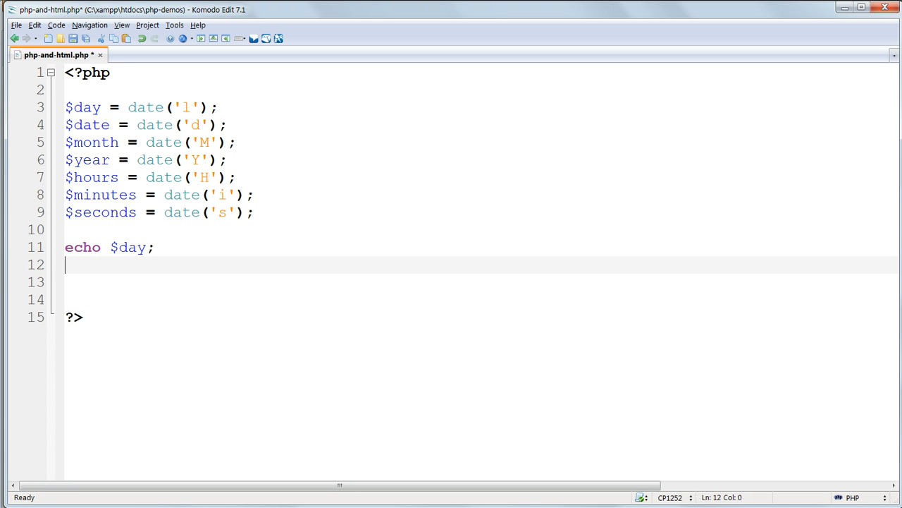
Wrap $day in <p></p> tags, prefix it with 'Today is', and save.
left_click(110, 247)
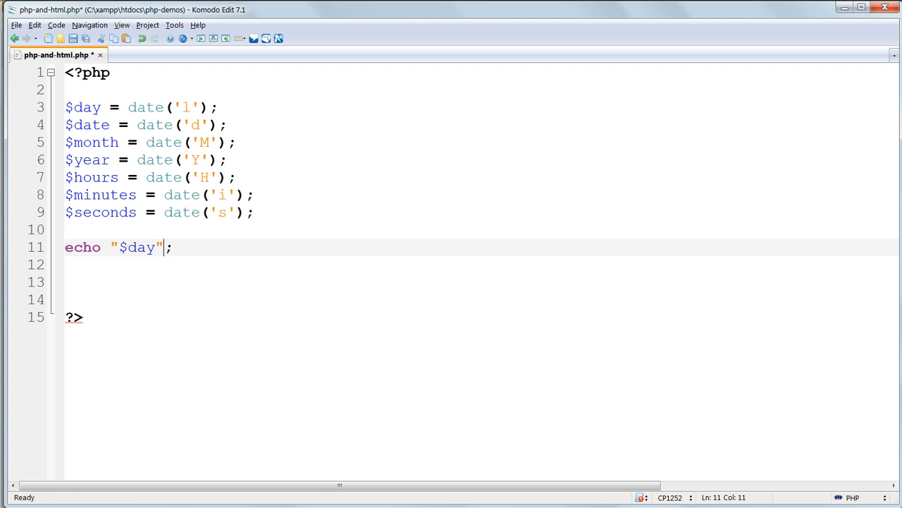
type("<")
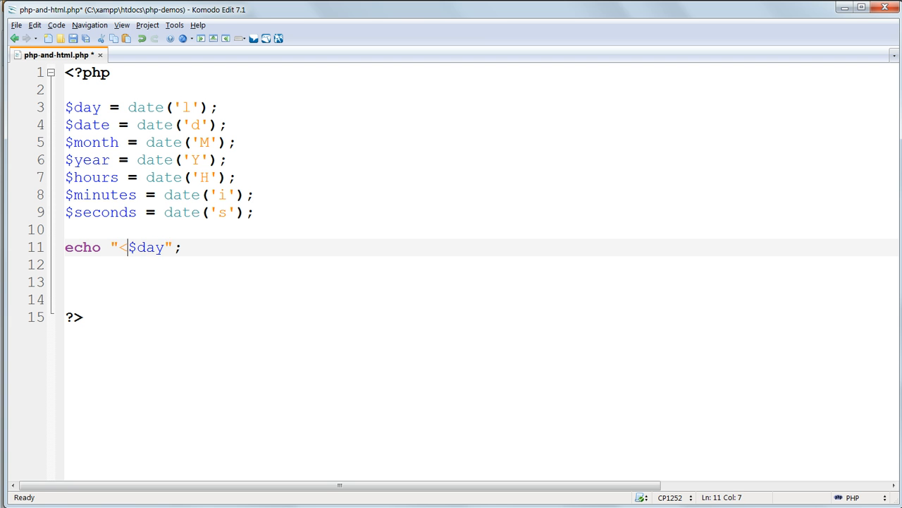
type("p>")
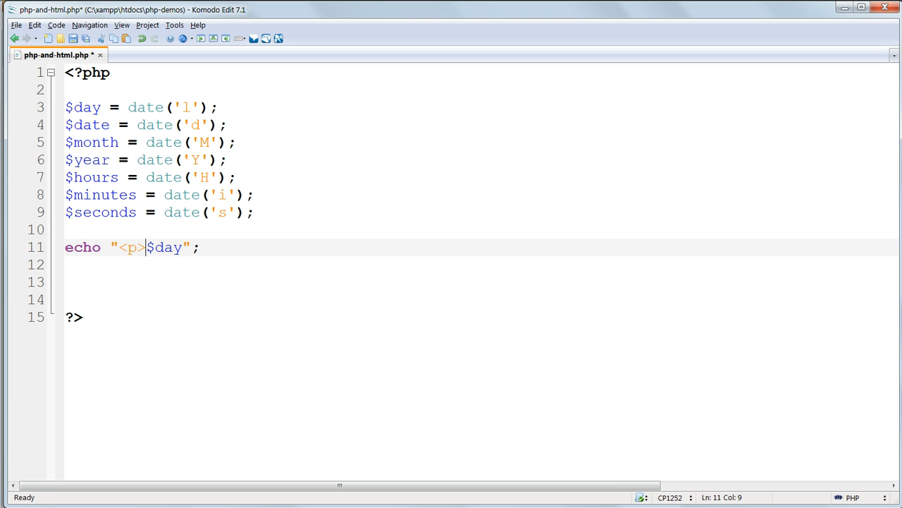
type("</p")
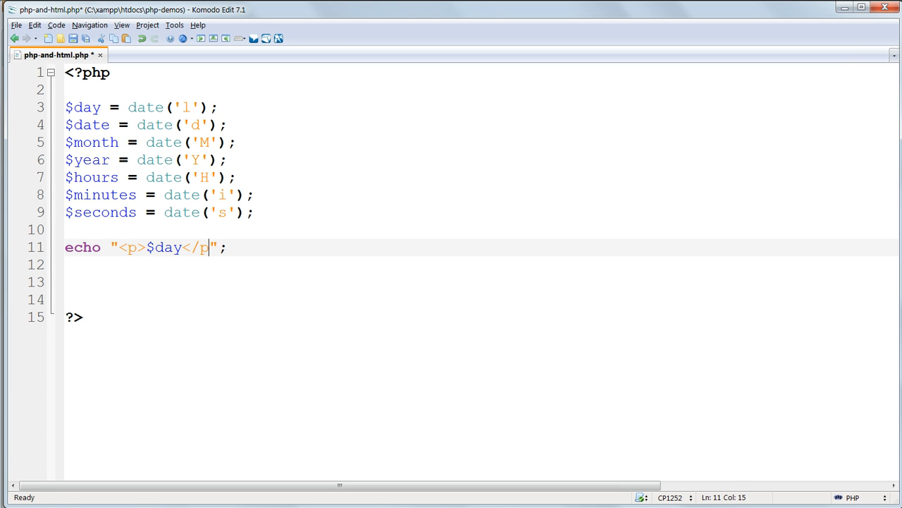
type(">")
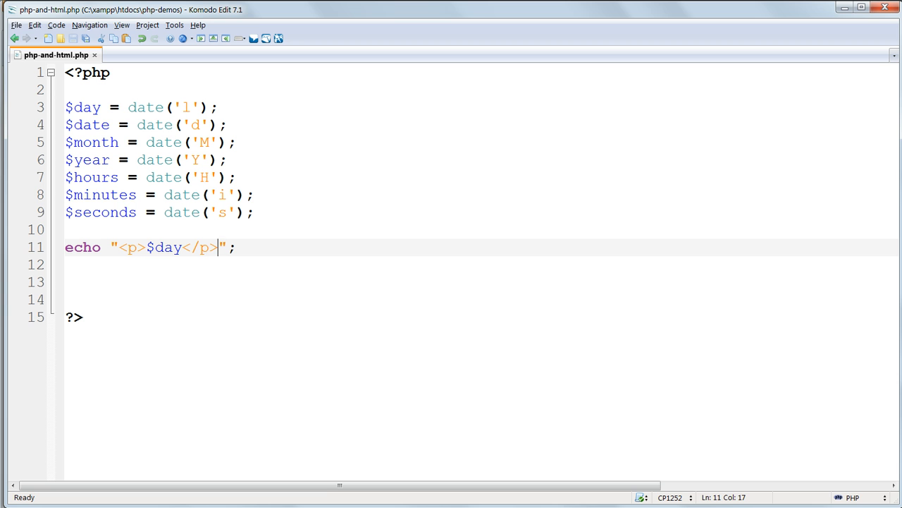
left_click(154, 247)
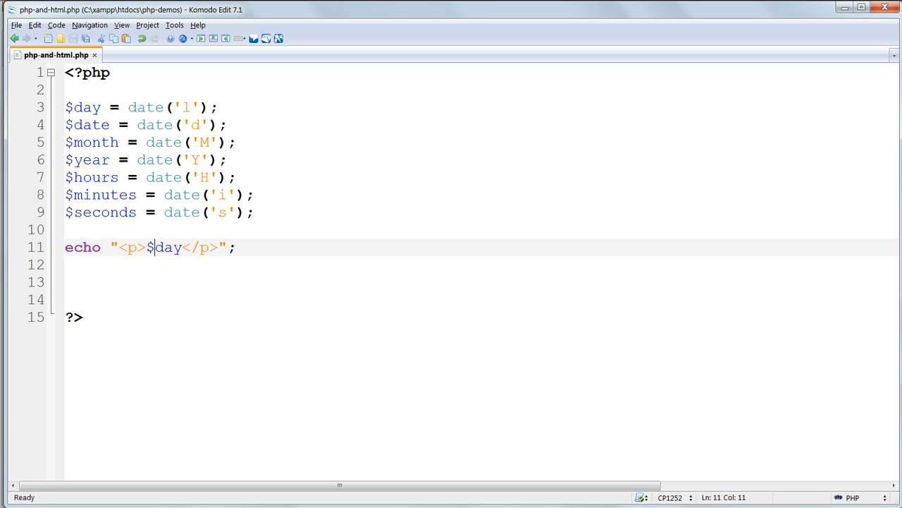
type("Today")
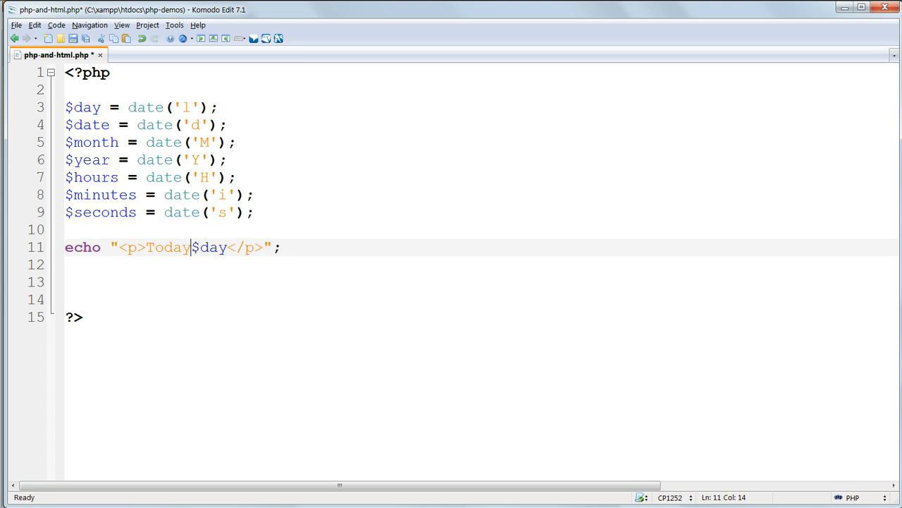
type("is")
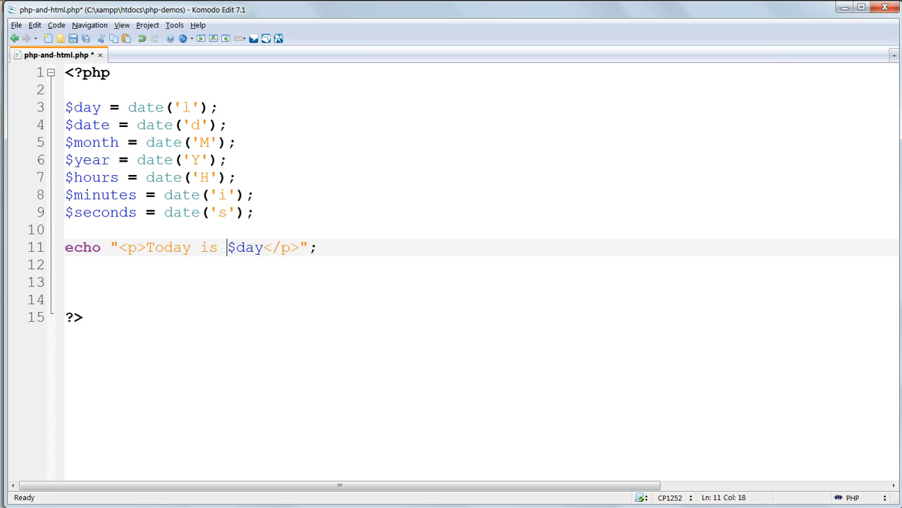
key("ctrl+s")
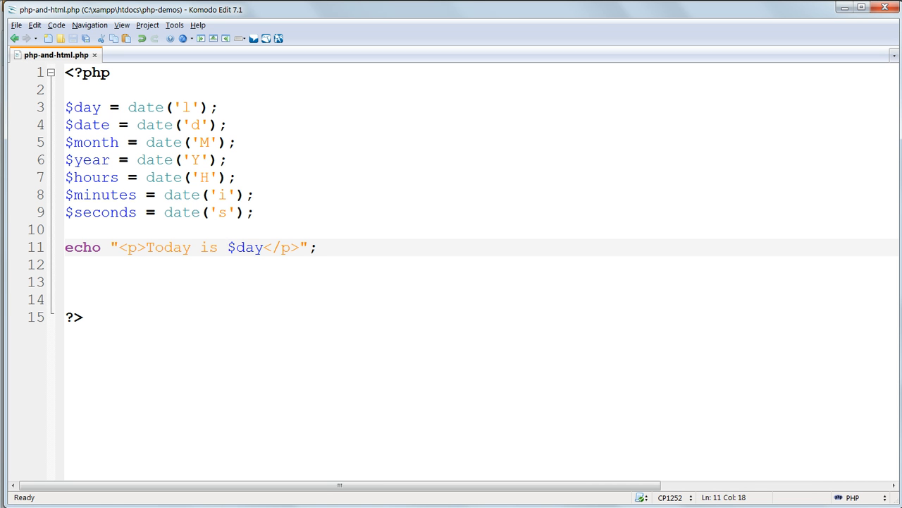
Try single quotes on the echoed paragraph, restore double quotes, and delete blank lines before ?>.
left_click(112, 248)
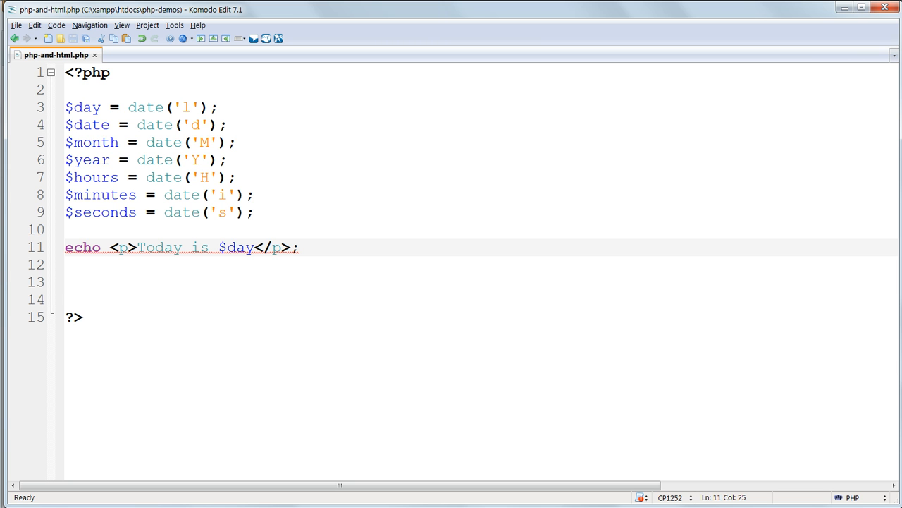
left_click(116, 247)
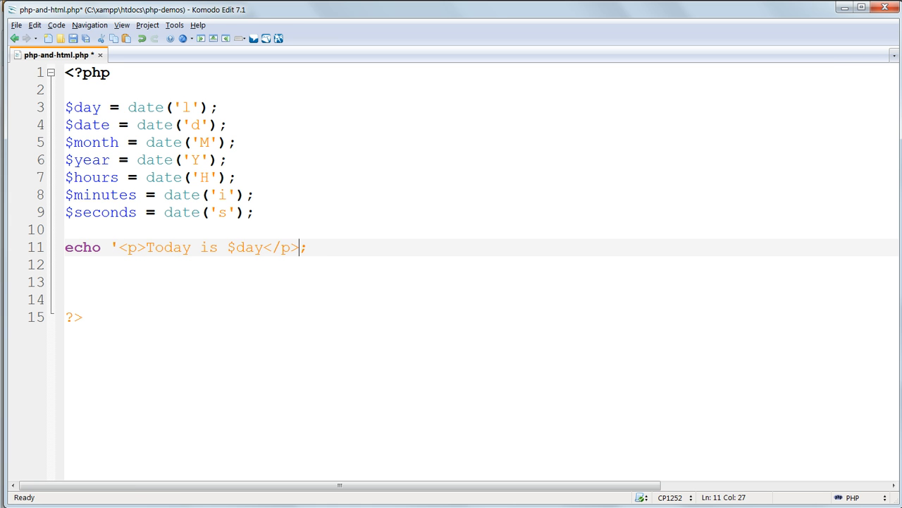
type("'")
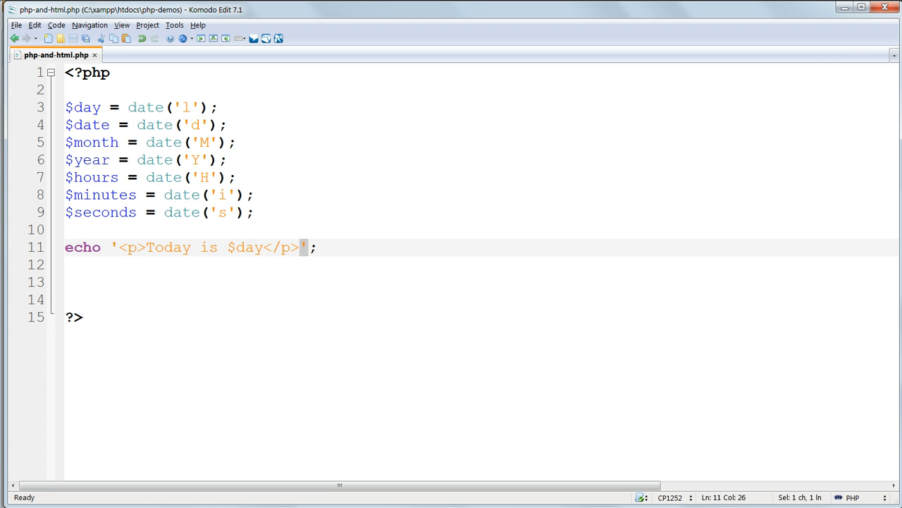
type("\"")
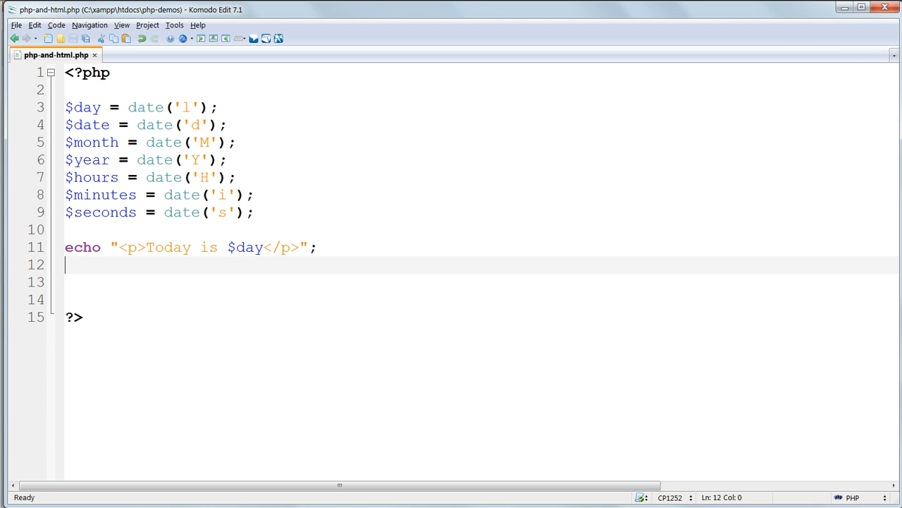
key("Delete")
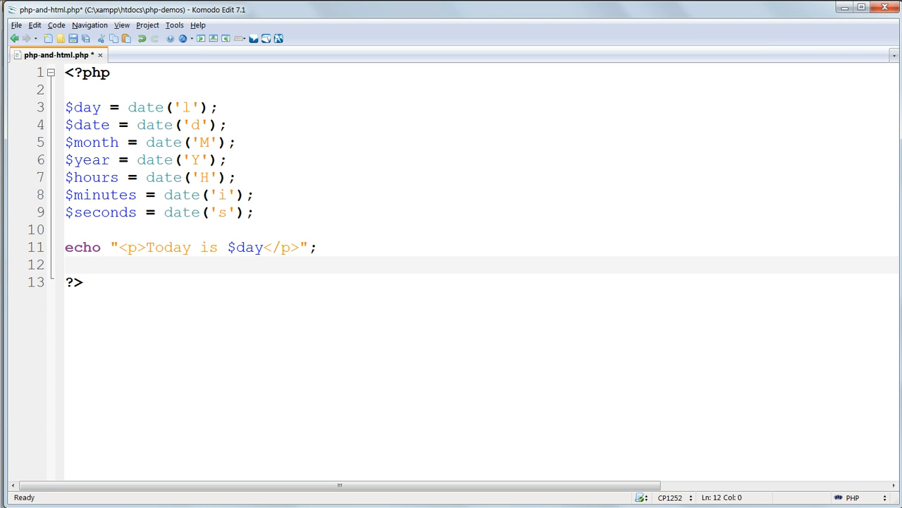
Add a <p>Today is</p> paragraph two lines below the closing ?> tag.
left_click(67, 264)
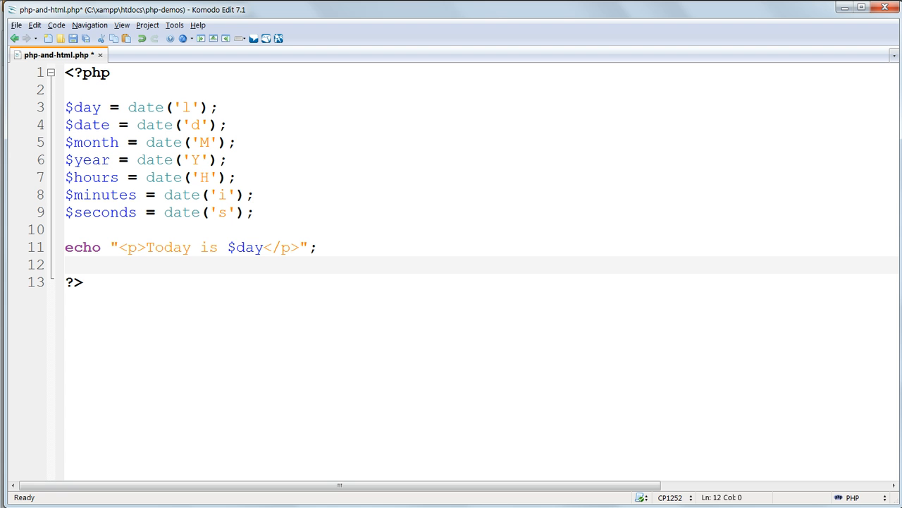
key("Return")
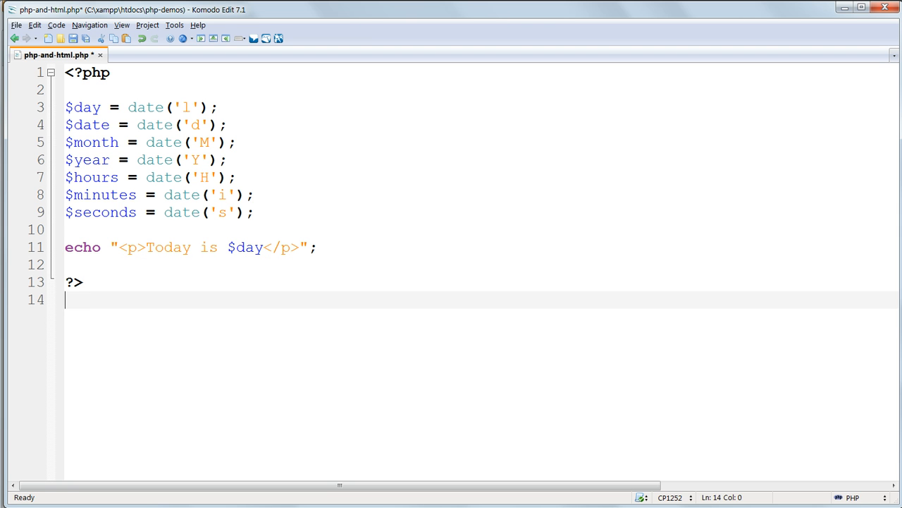
key("Return")
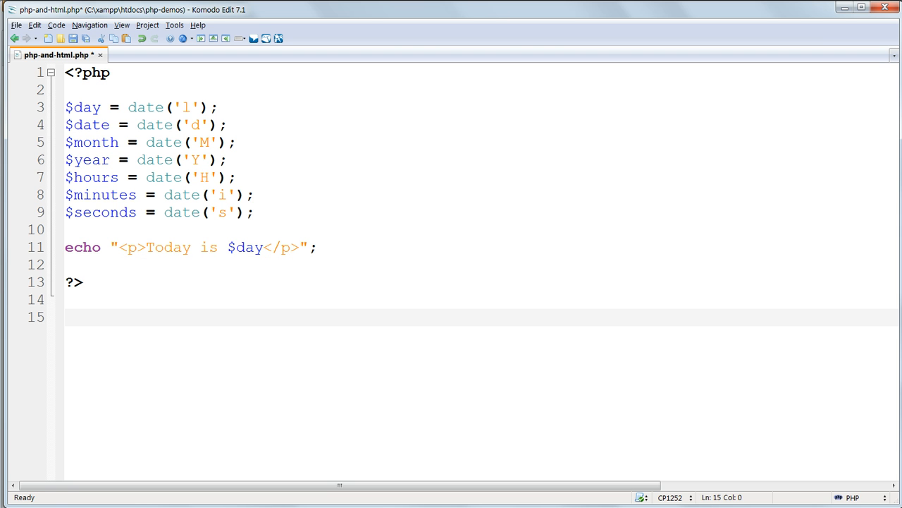
left_click(64, 317)
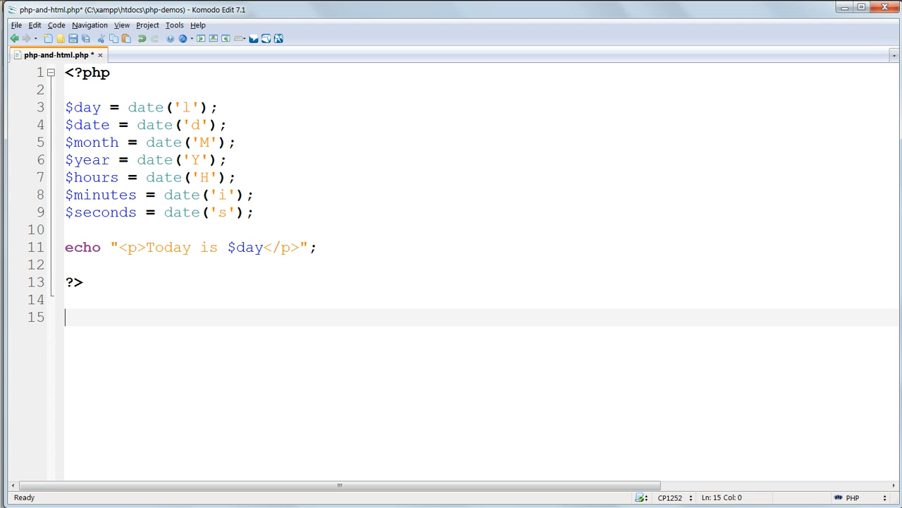
type("<")
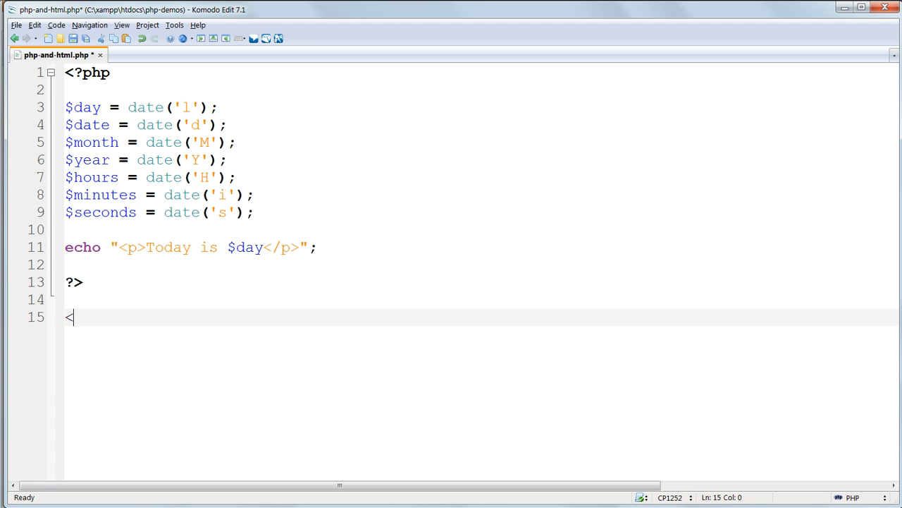
type("p></p>")
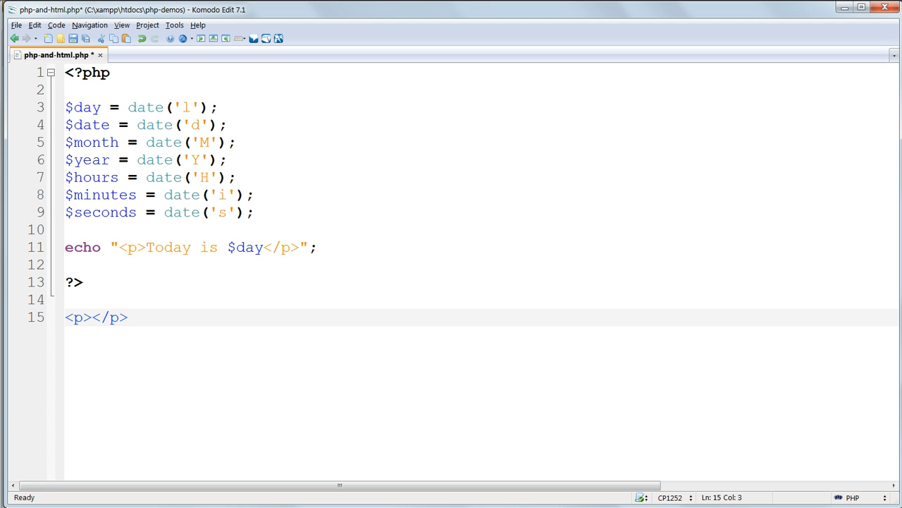
type("To")
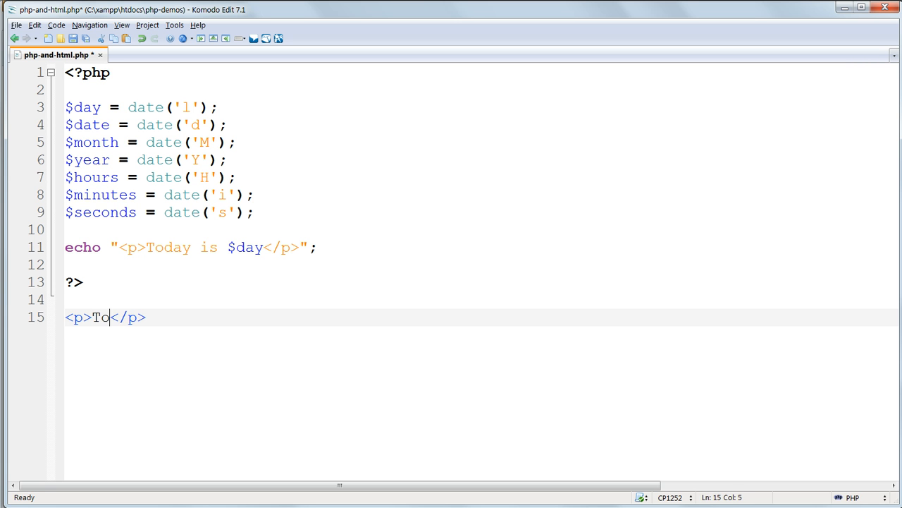
type("day is")
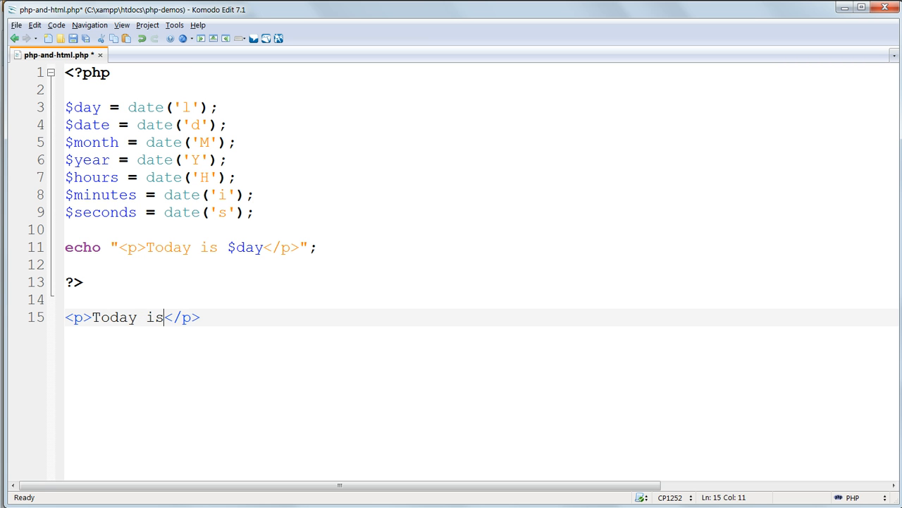
Embed <?php echo $day; ?> inside the Today is paragraph.
type("<")
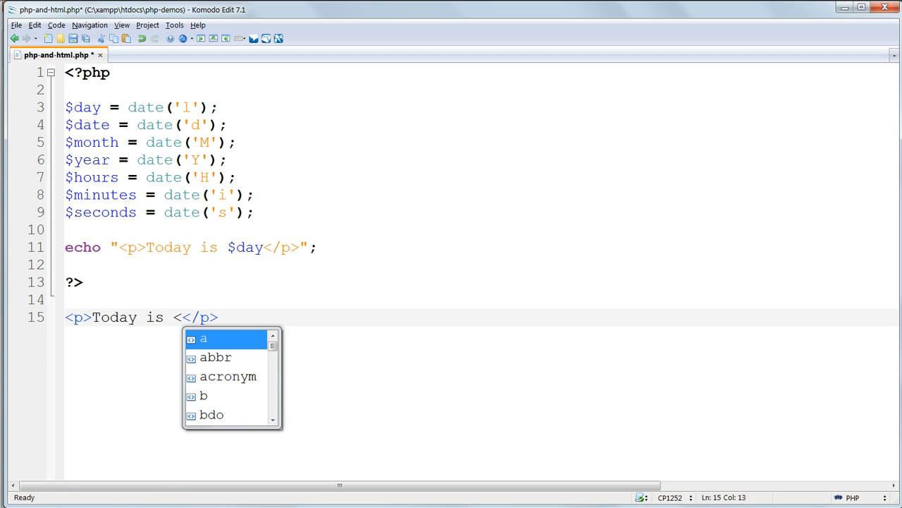
type("?p")
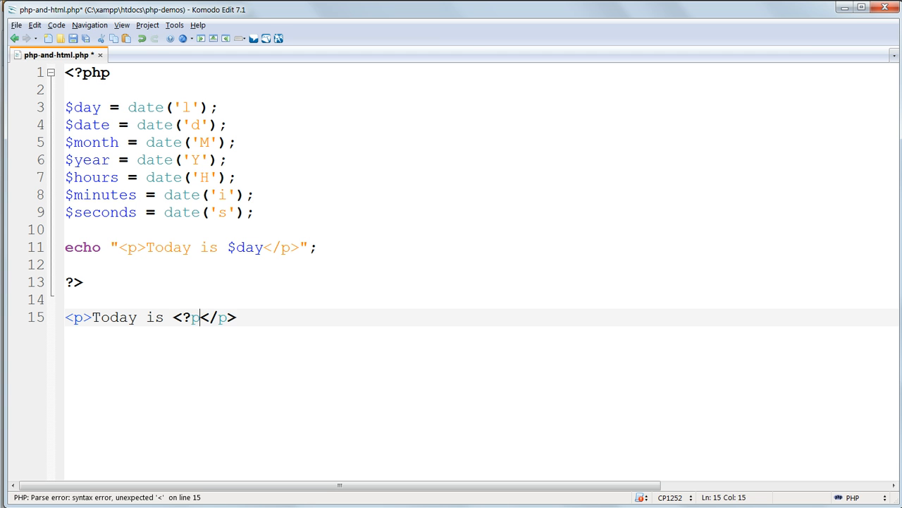
type("hp e")
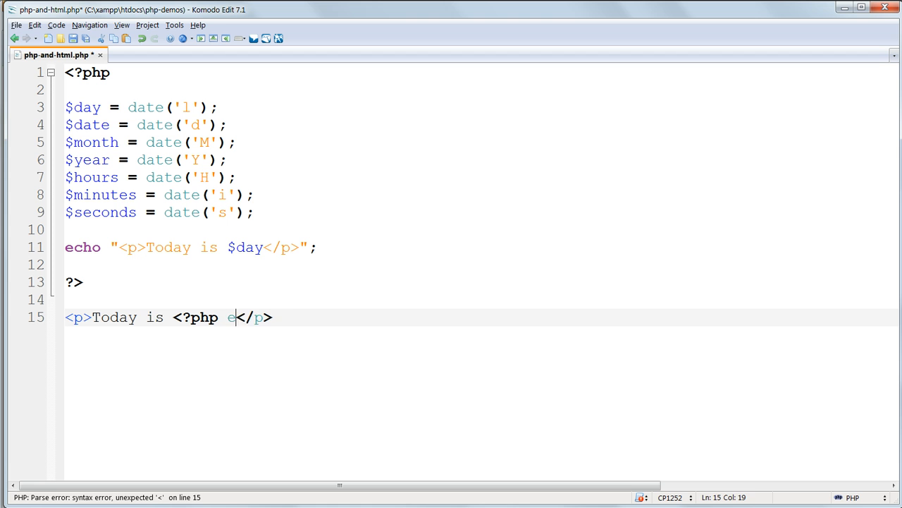
type("cho")
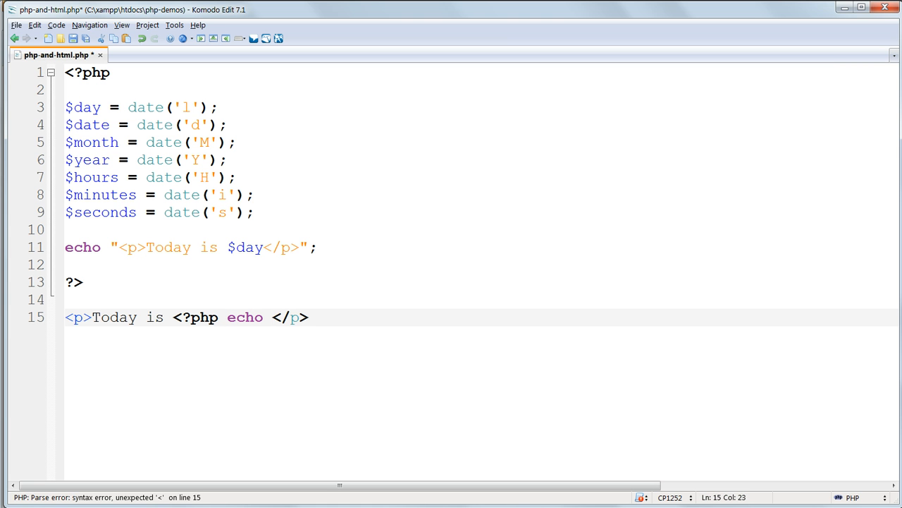
type("$day; ?")
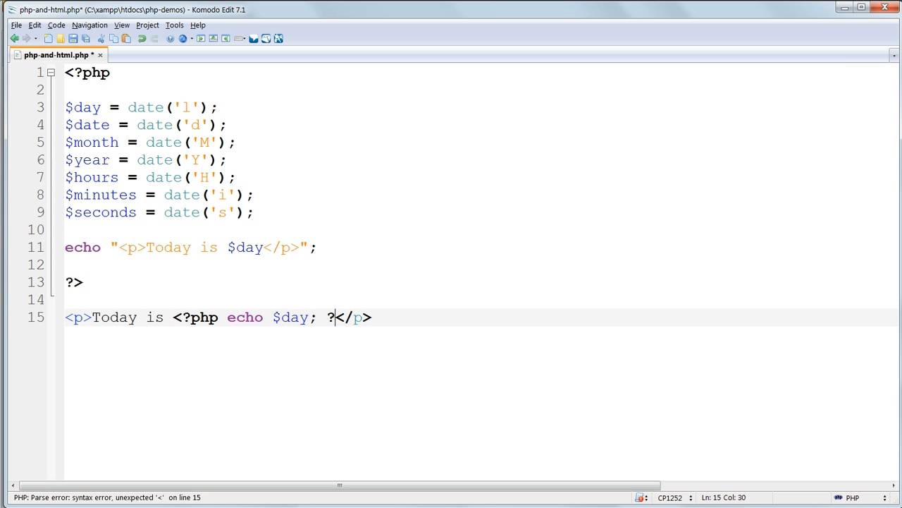
type(">")
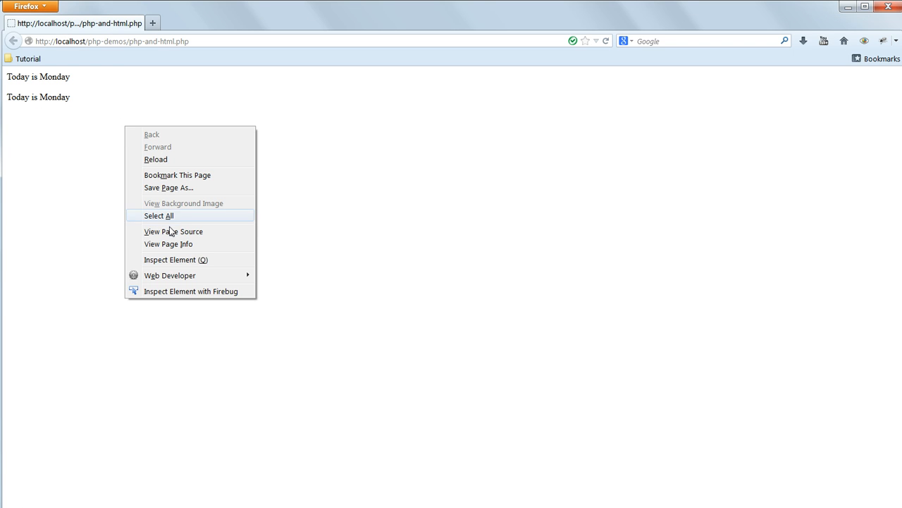
View the page source in Firefox to see the two <p>Today is Monday</p> lines.
left_click(174, 231)
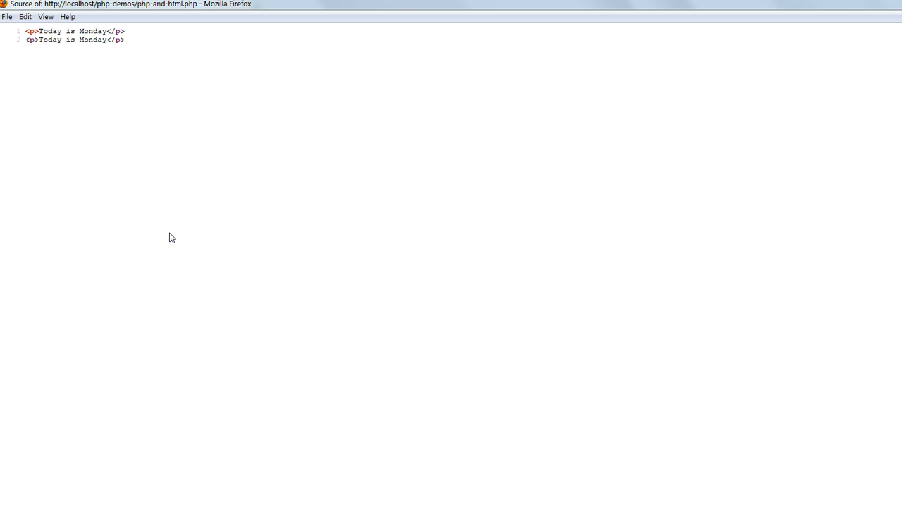
mouse_move(823, 220)
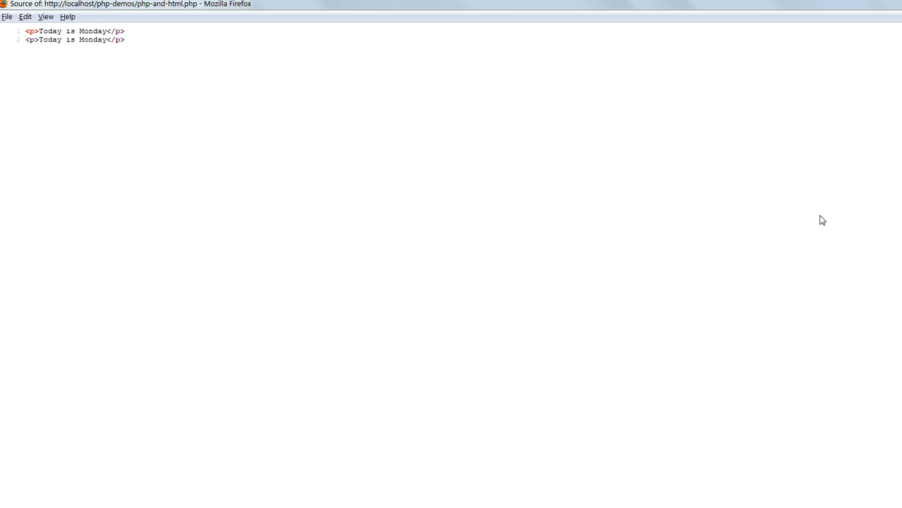
mouse_move(845, 215)
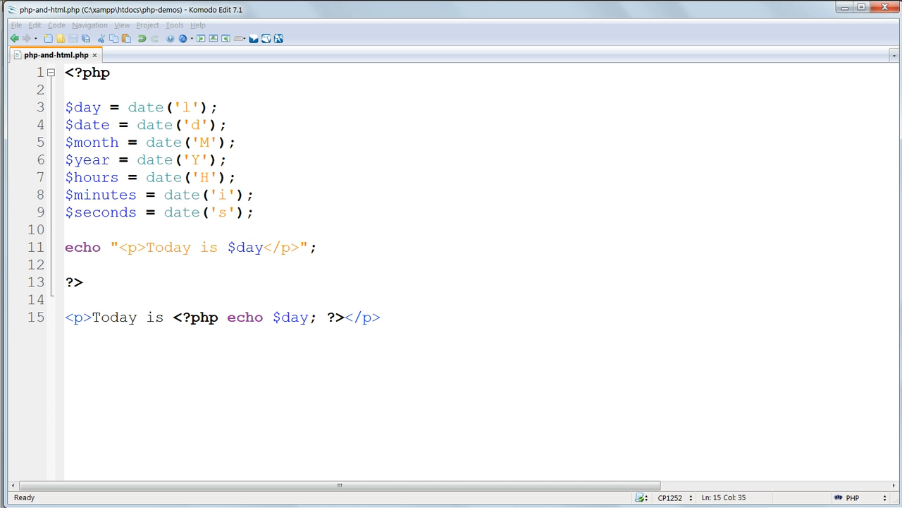
On line 13, write echo "<p>Today is " . $day . "</p>"; and save.
left_click(381, 316)
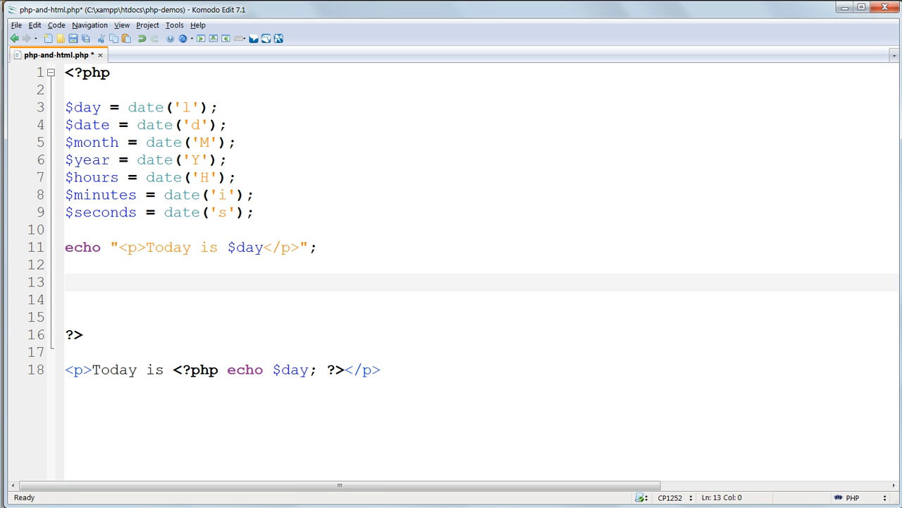
left_click(65, 281)
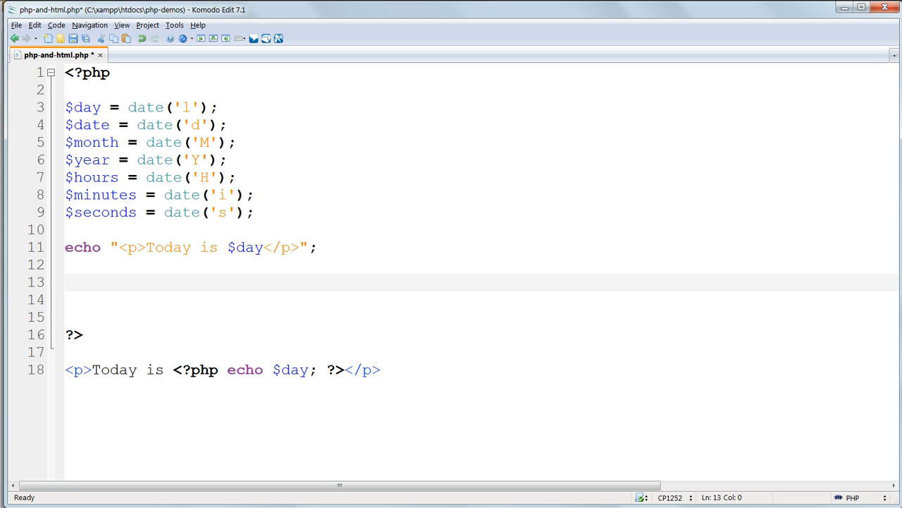
left_click(65, 282)
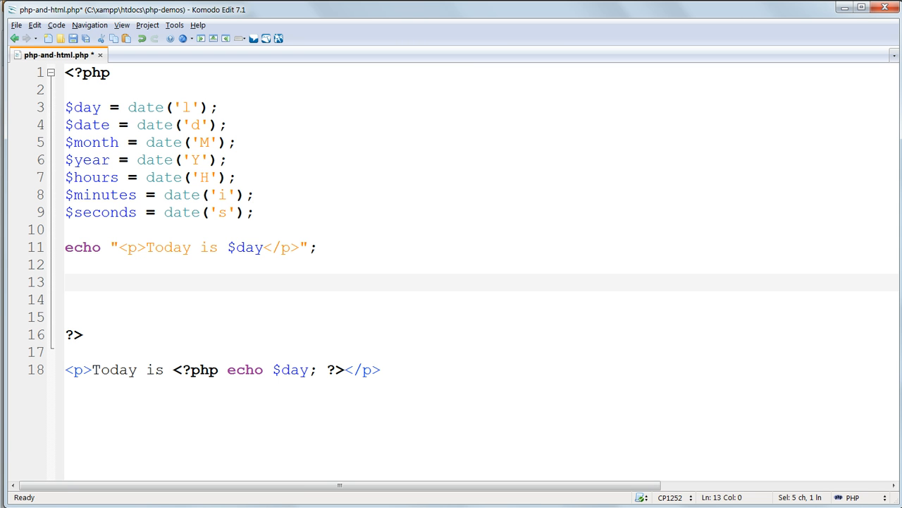
left_click(65, 281)
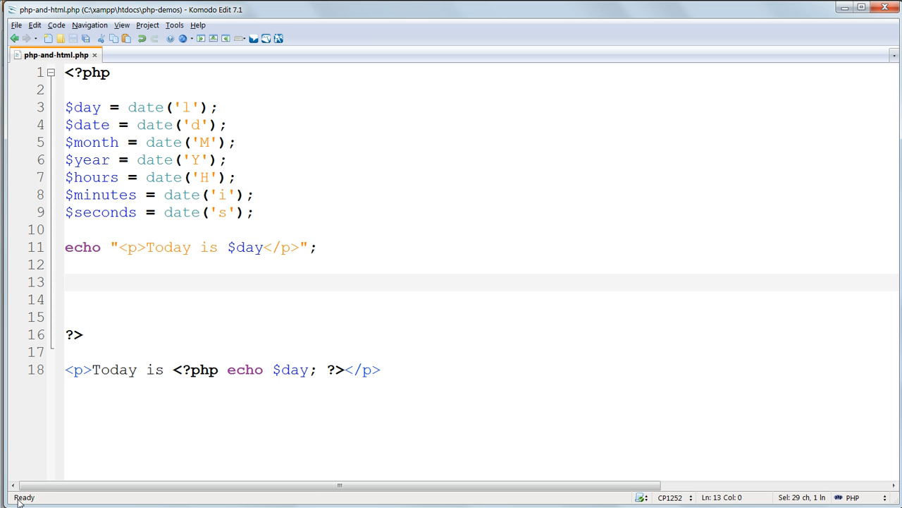
type("echo \"")
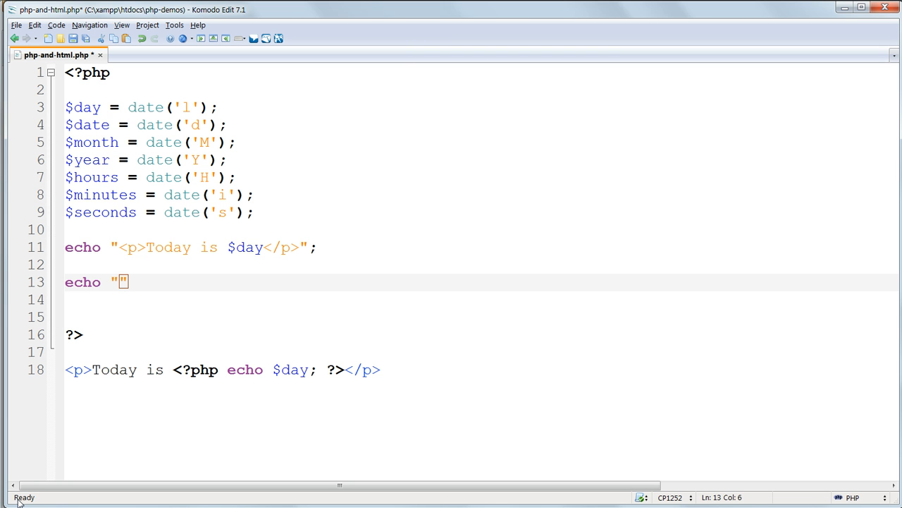
type("<p>")
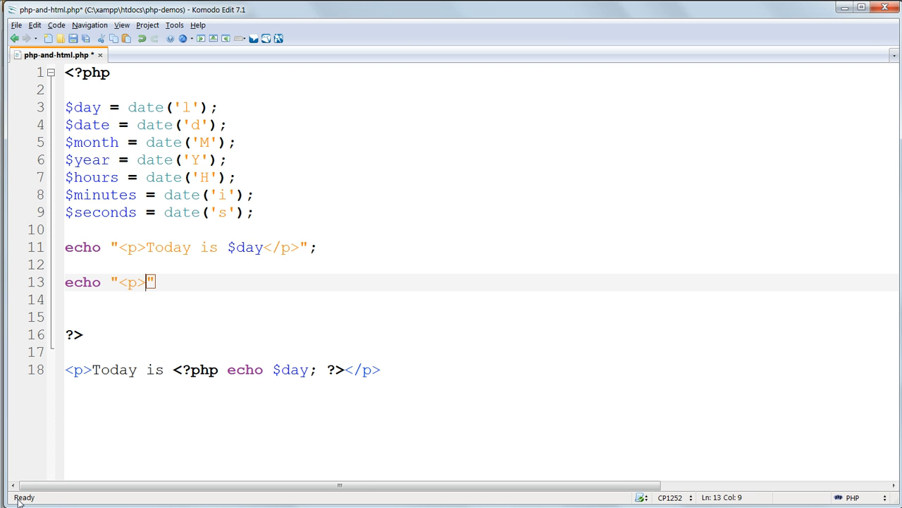
type("Today is")
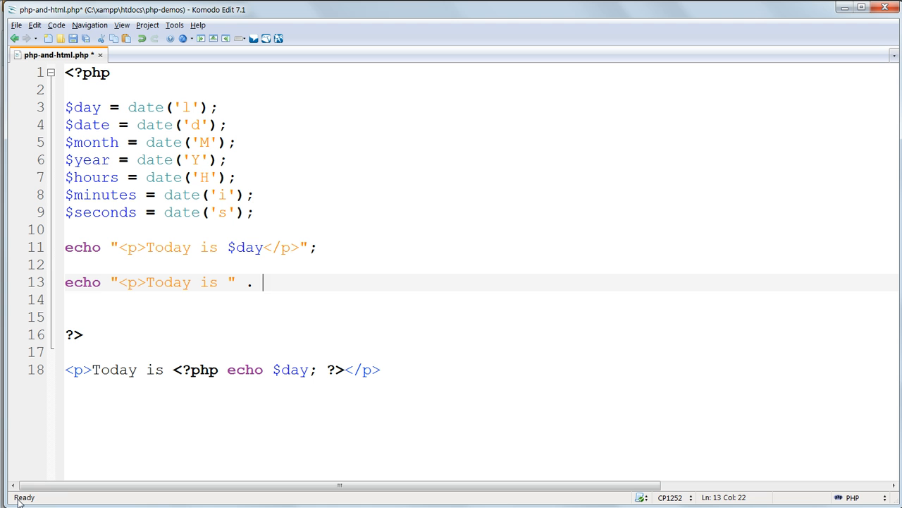
type("day")
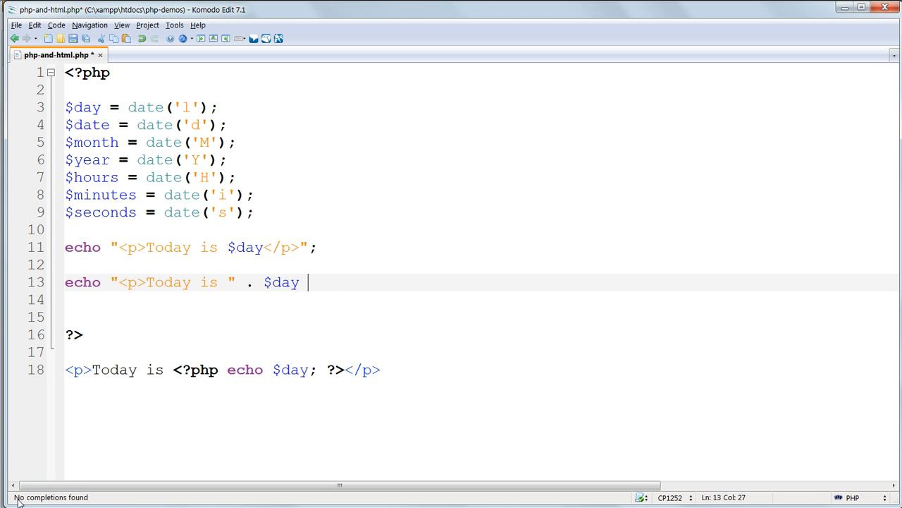
type(". \"</p")
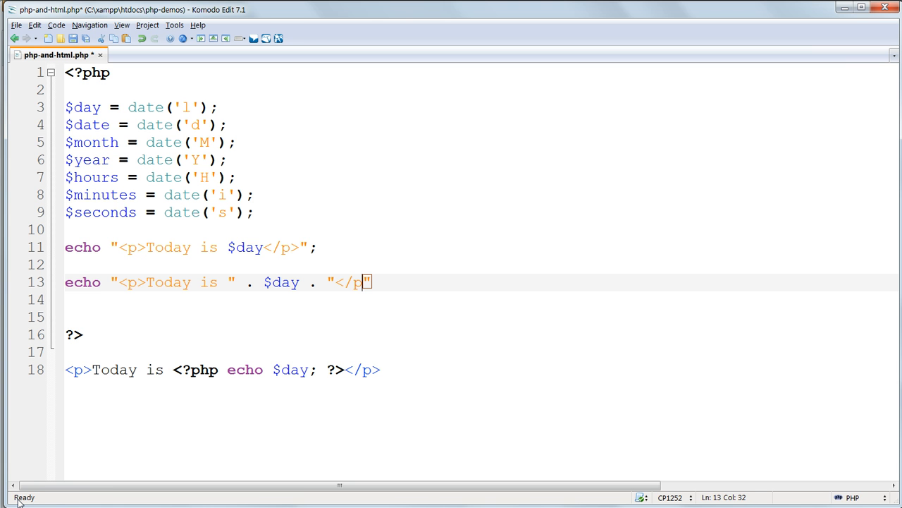
type(">\"")
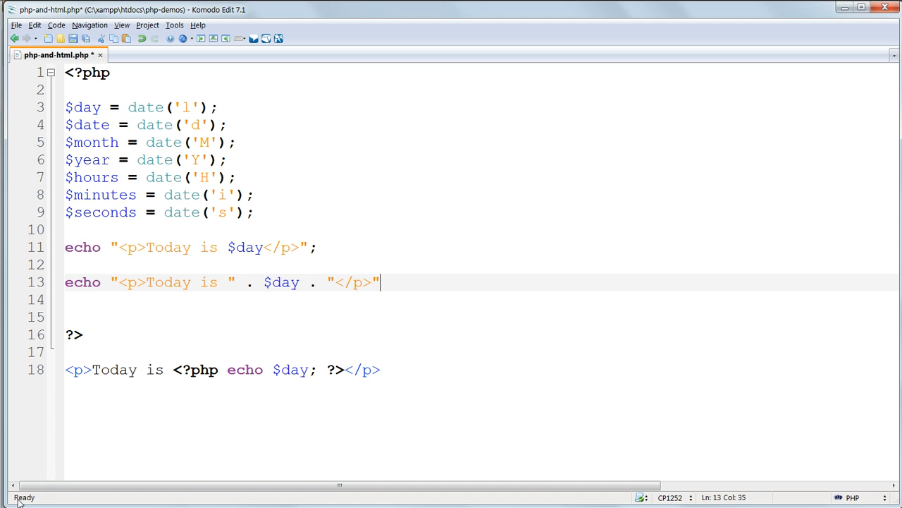
type(";")
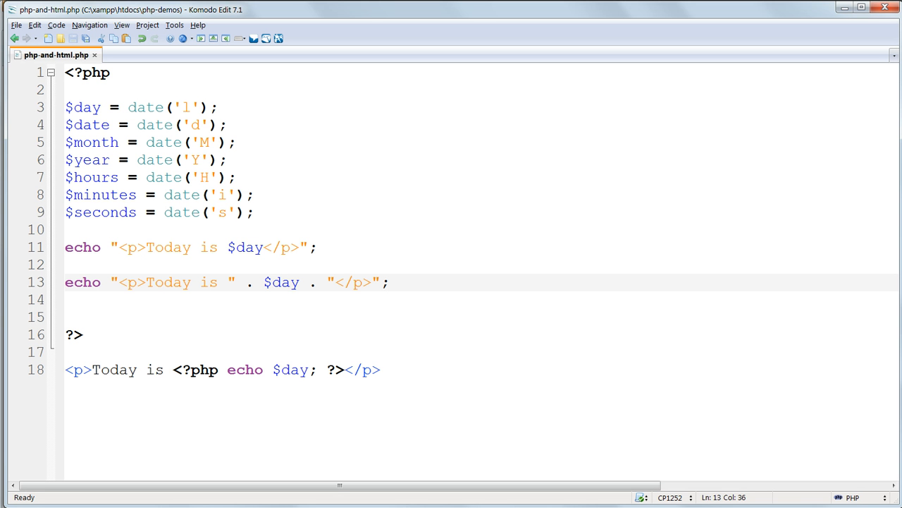
mouse_move(18, 502)
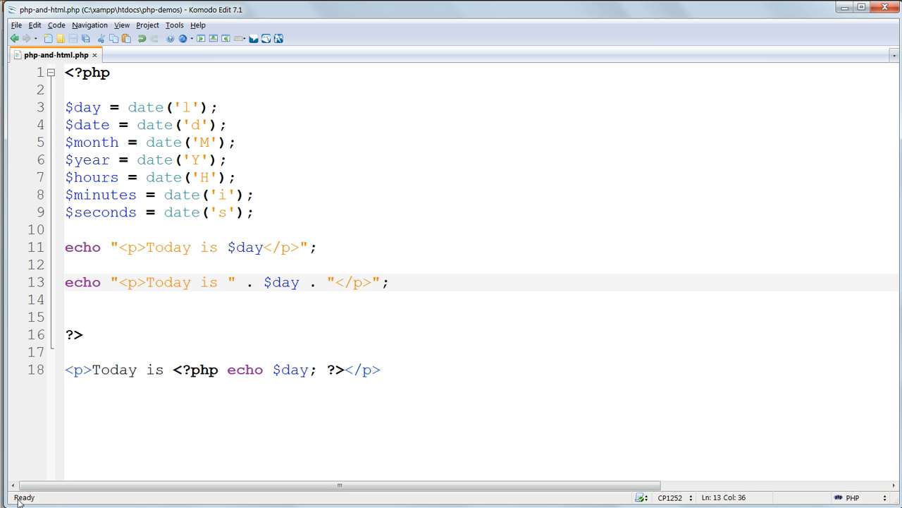
Add a new line below line 13 assigning $x = 5;.
left_click(386, 282)
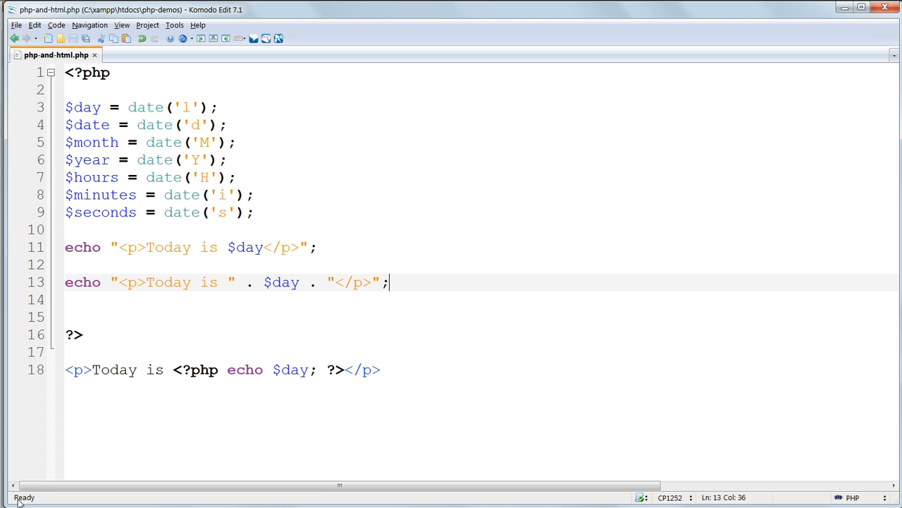
key("Return")
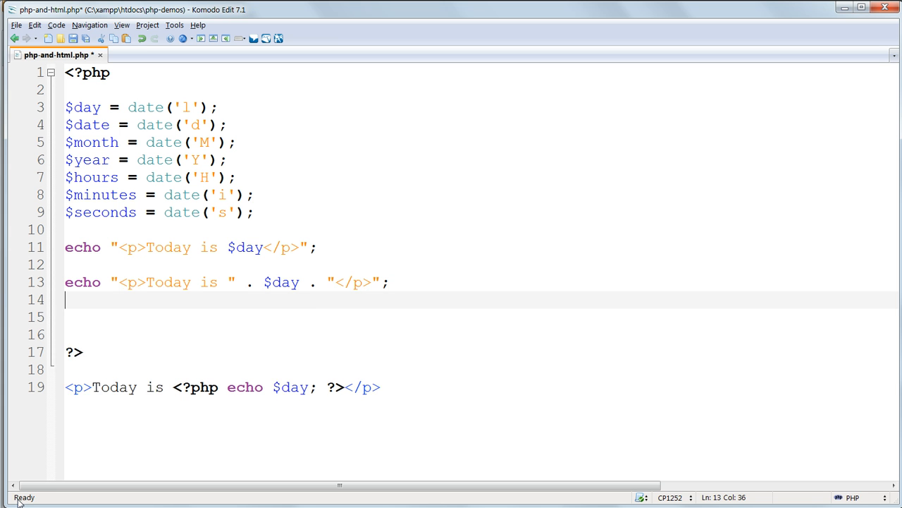
type("$x")
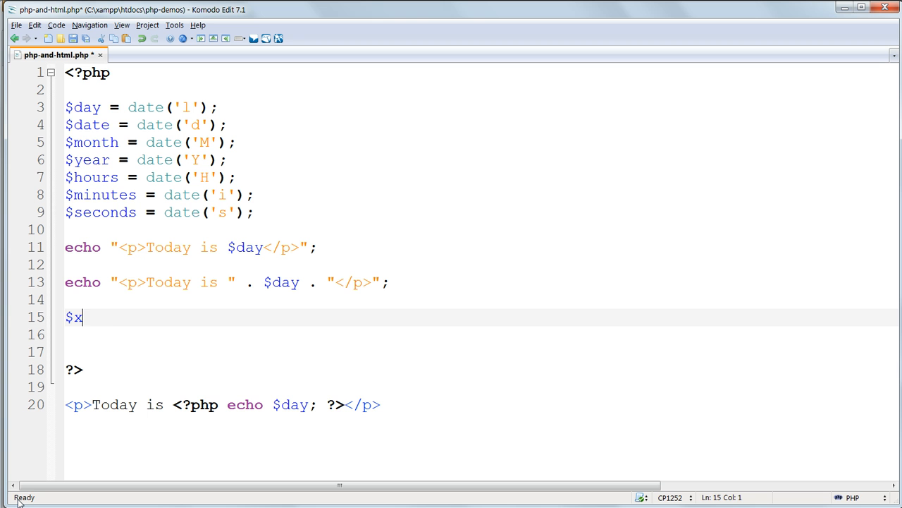
type("= 5;")
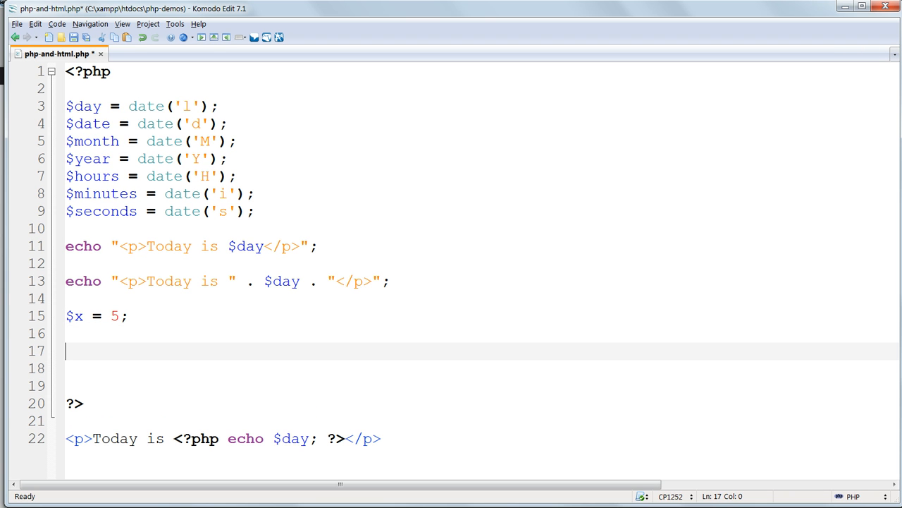
Start echo "5 + 1 is " . ($x + 1 with the concatenation dot and parenthesis.
type("echo \"\"")
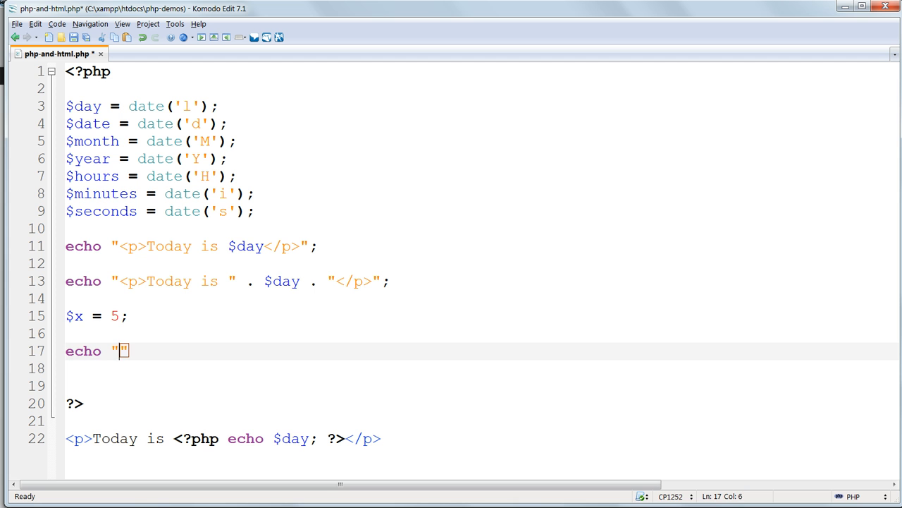
type("5 + 1 is")
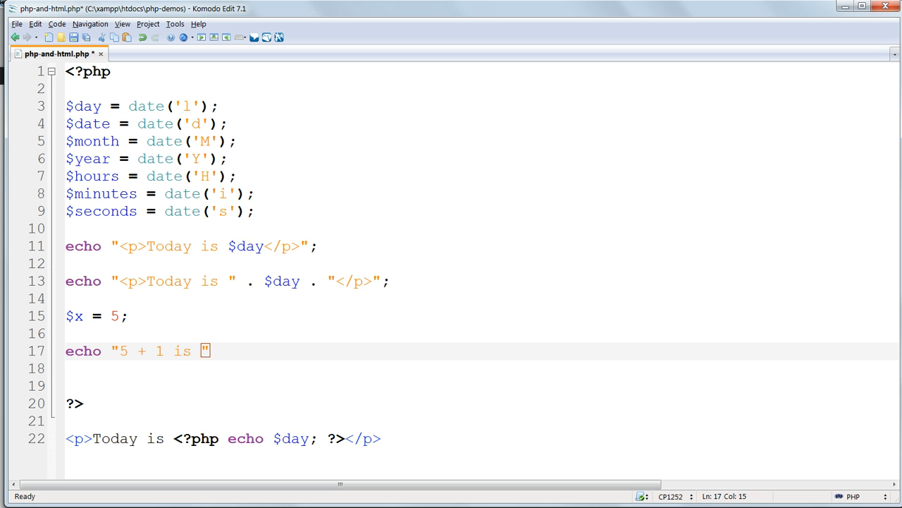
type("$x +")
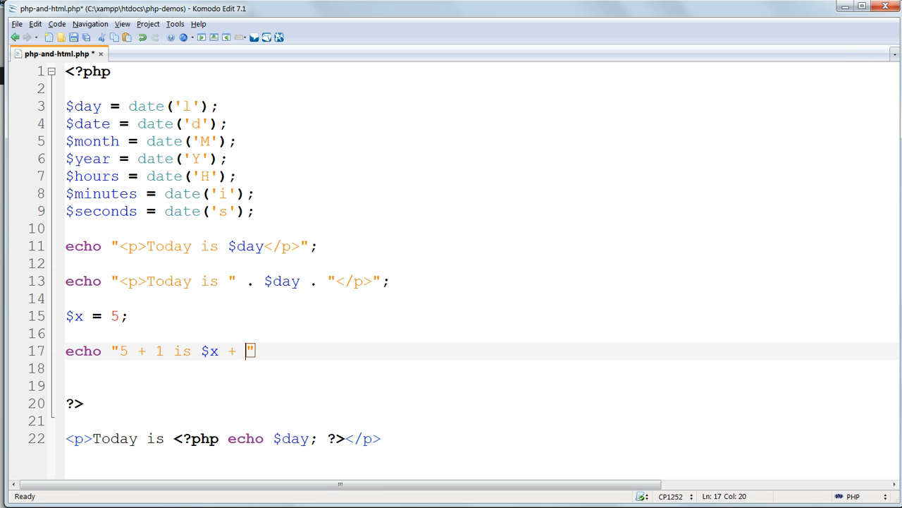
left_click(16, 23)
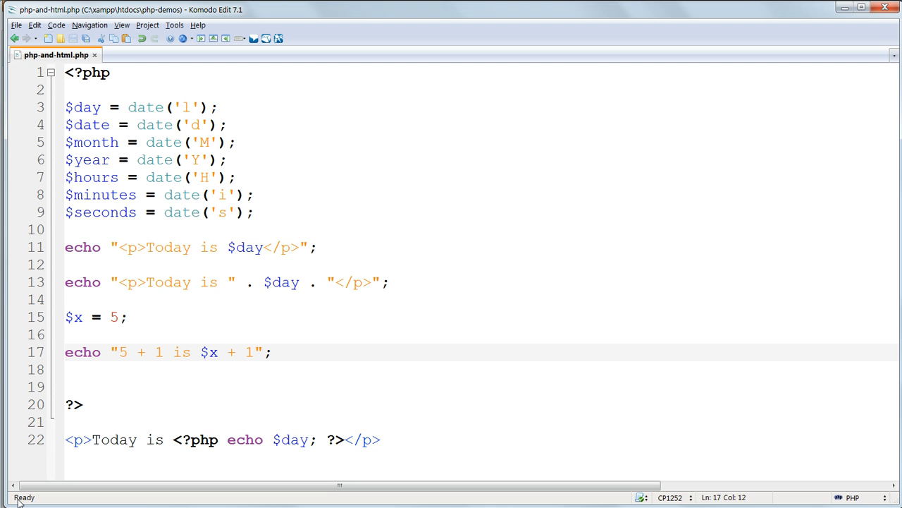
left_click(200, 352)
type("\" . ")
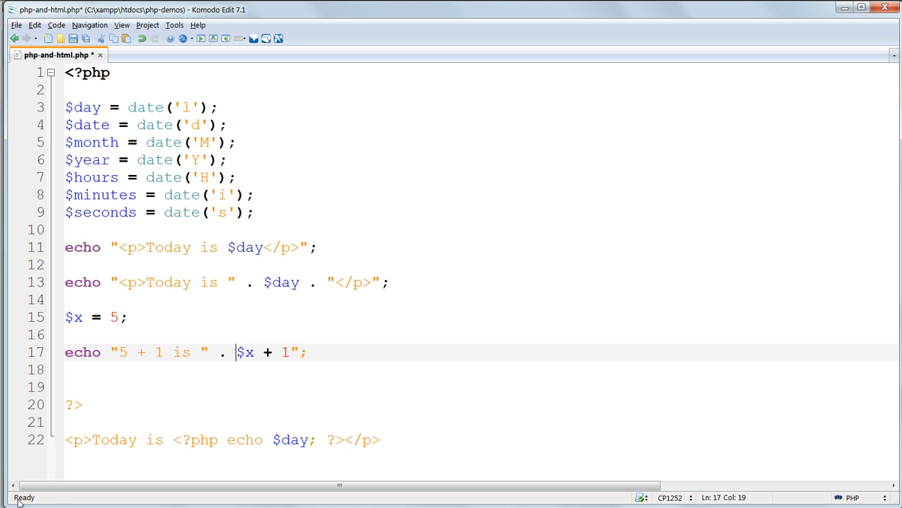
type("(")
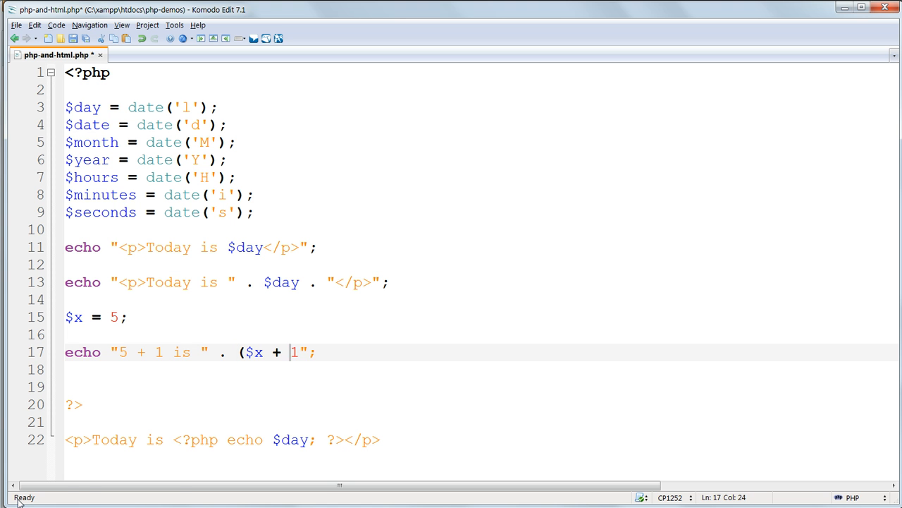
left_click(15, 25)
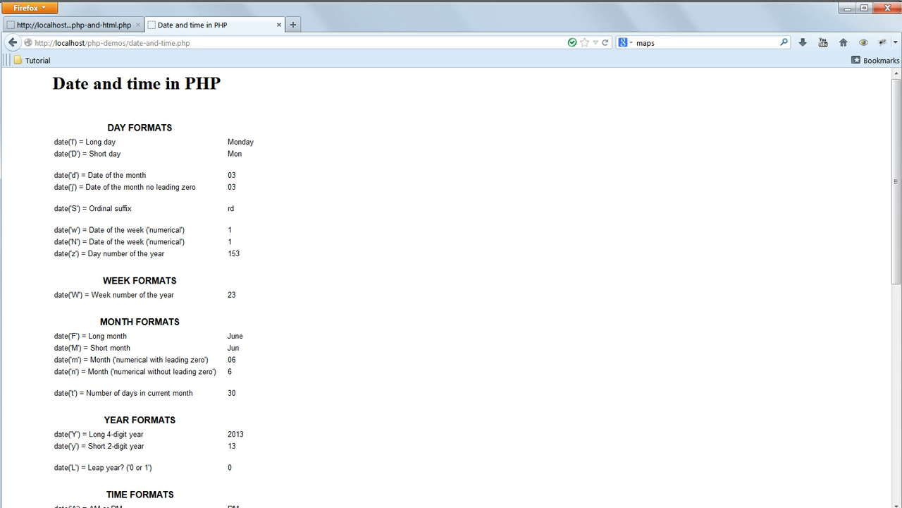
mouse_move(412, 345)
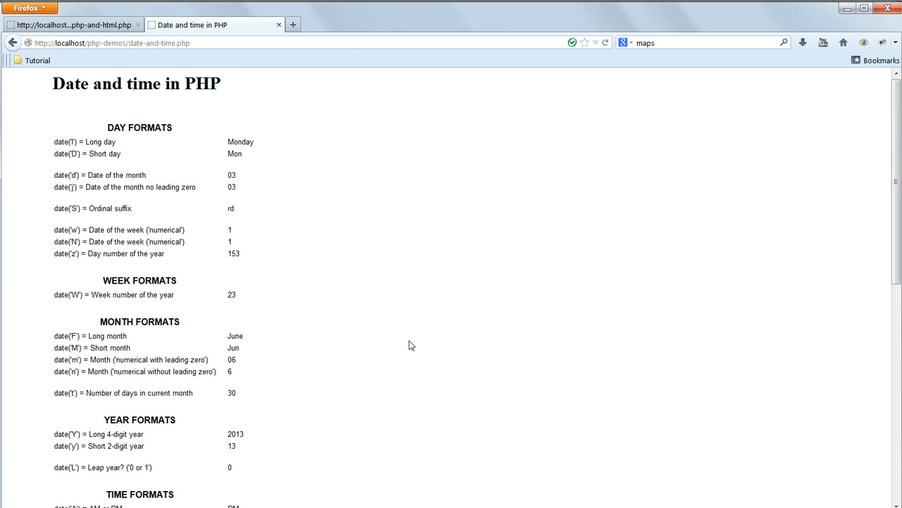
Open the Tutorial bookmarks folder dropdown in Firefox.
left_click(39, 60)
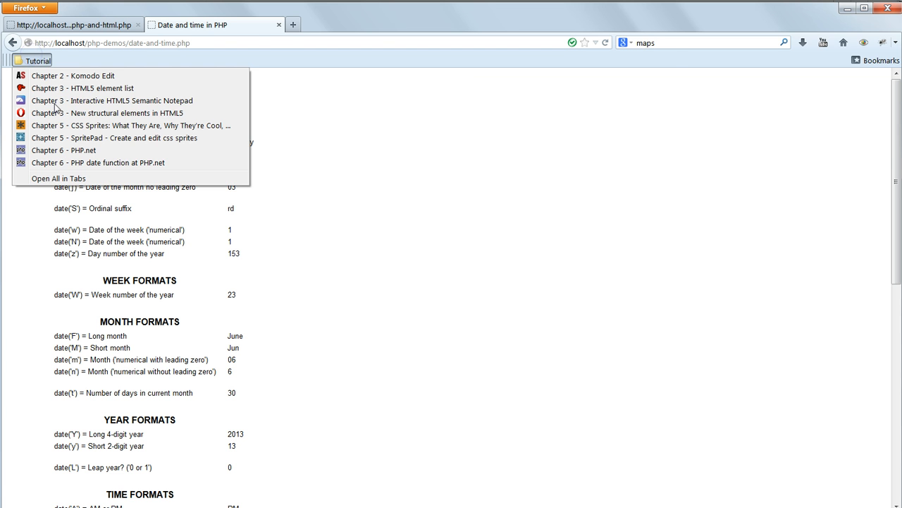